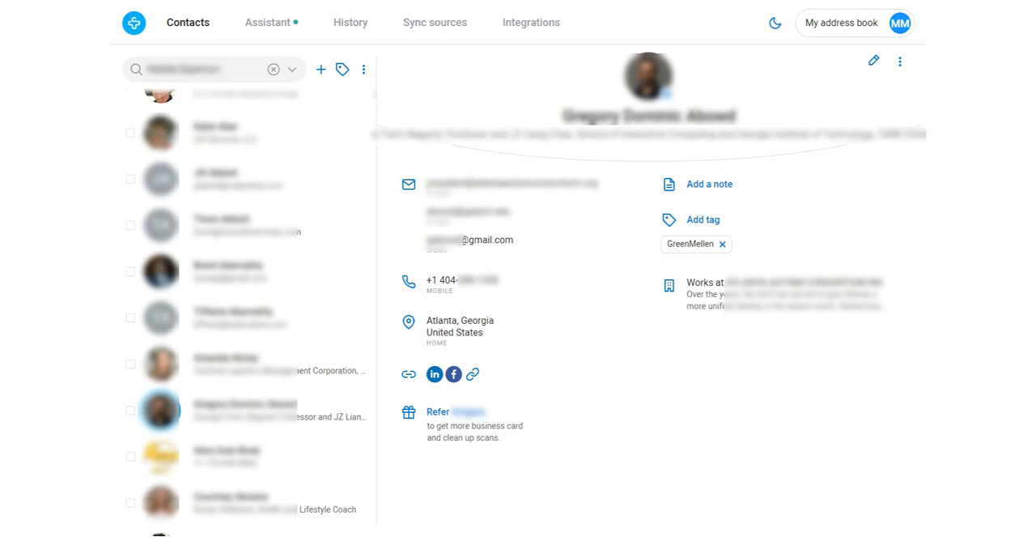
mouse_move(747, 319)
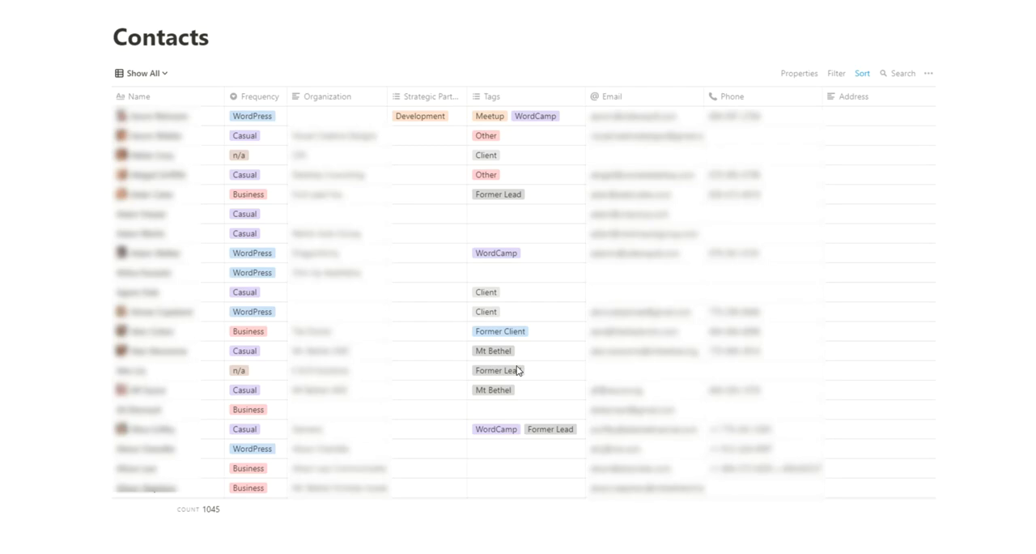
mouse_move(263, 118)
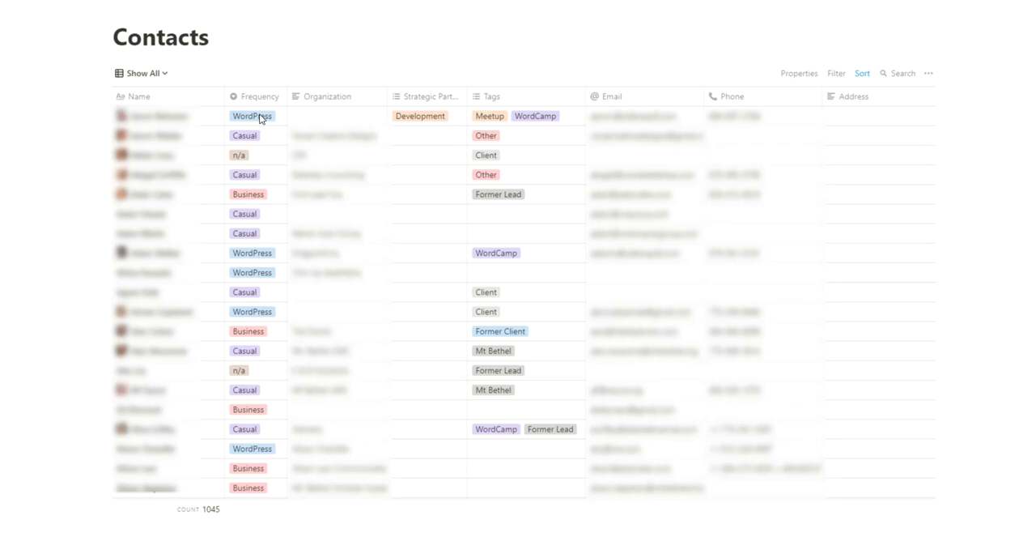
mouse_move(278, 115)
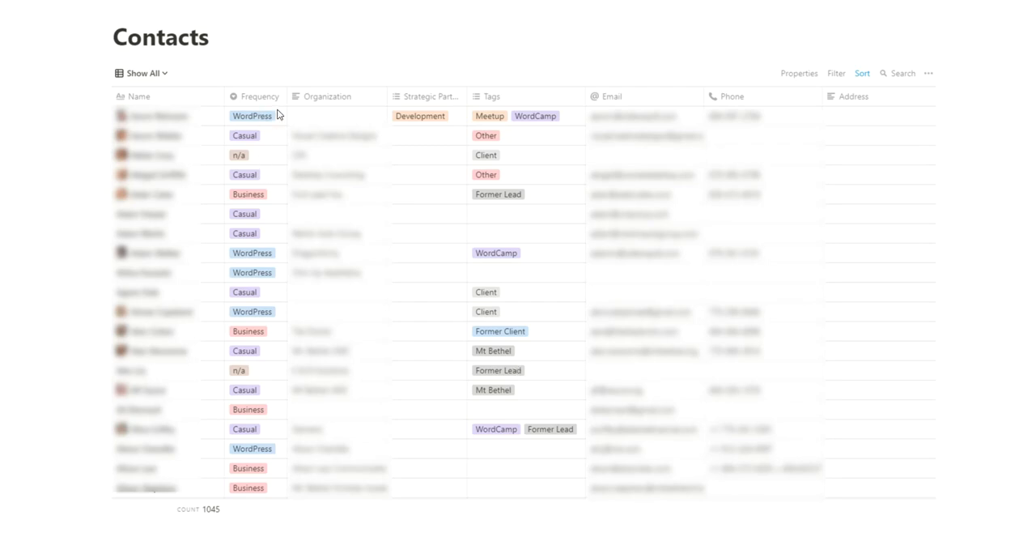
mouse_move(254, 281)
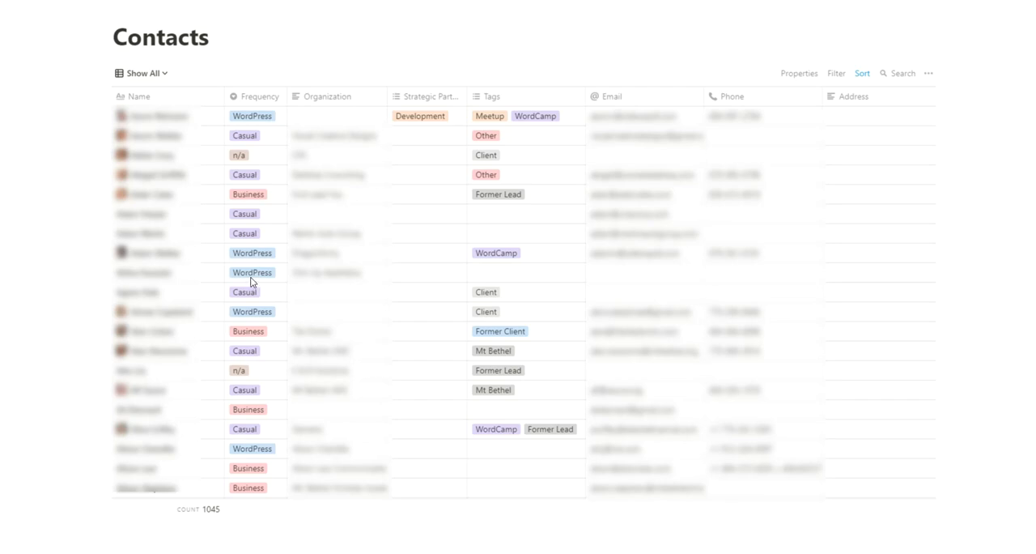
mouse_move(261, 330)
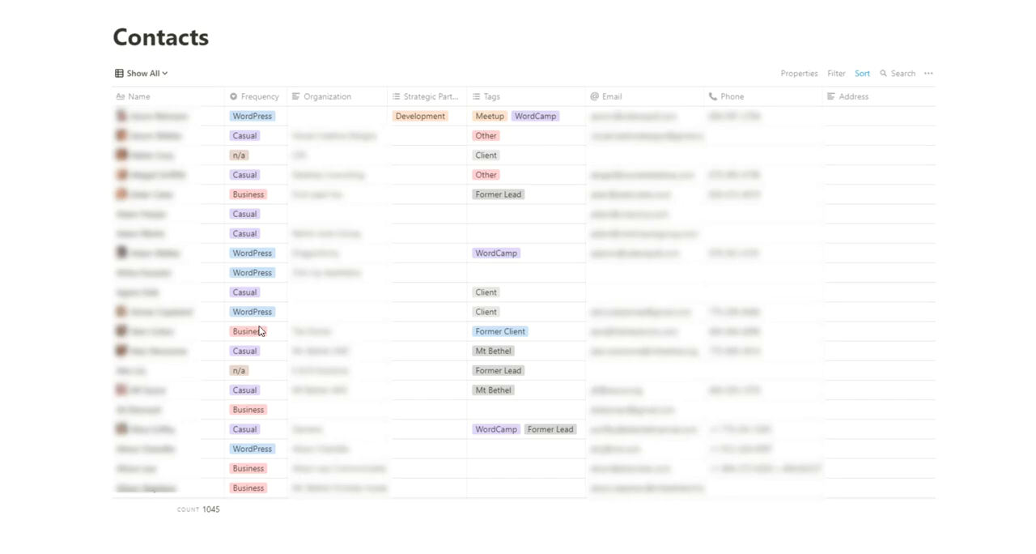
mouse_move(255, 295)
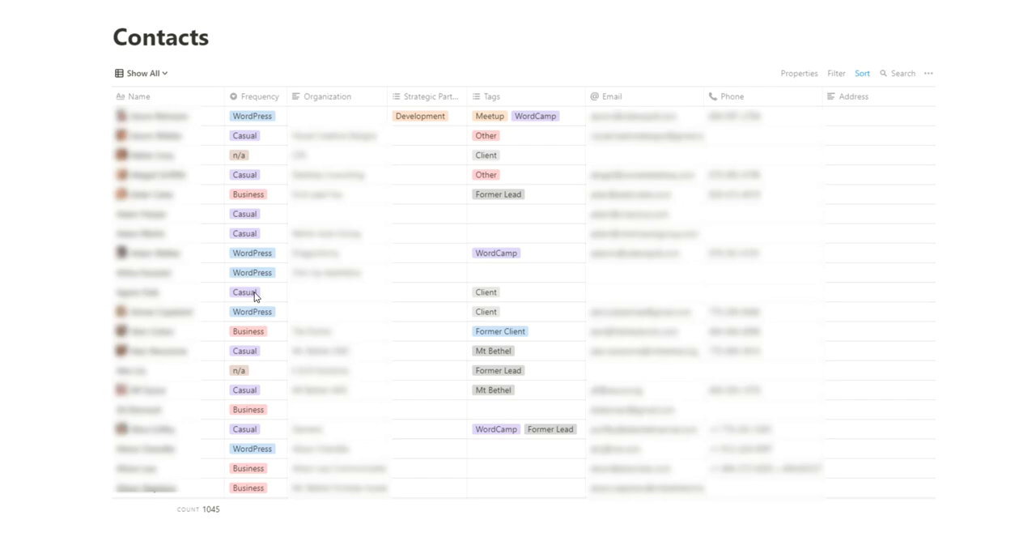
mouse_move(246, 373)
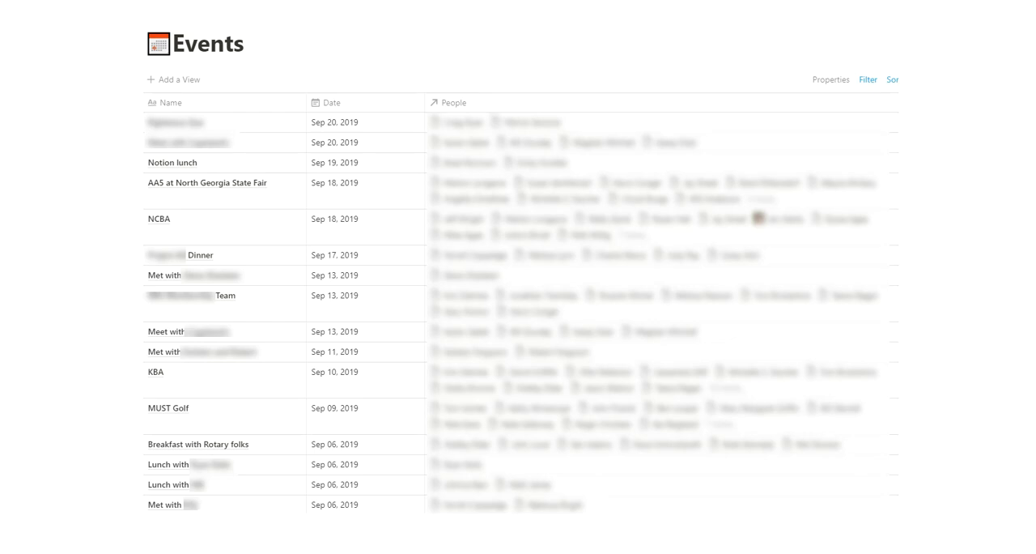
mouse_move(200, 167)
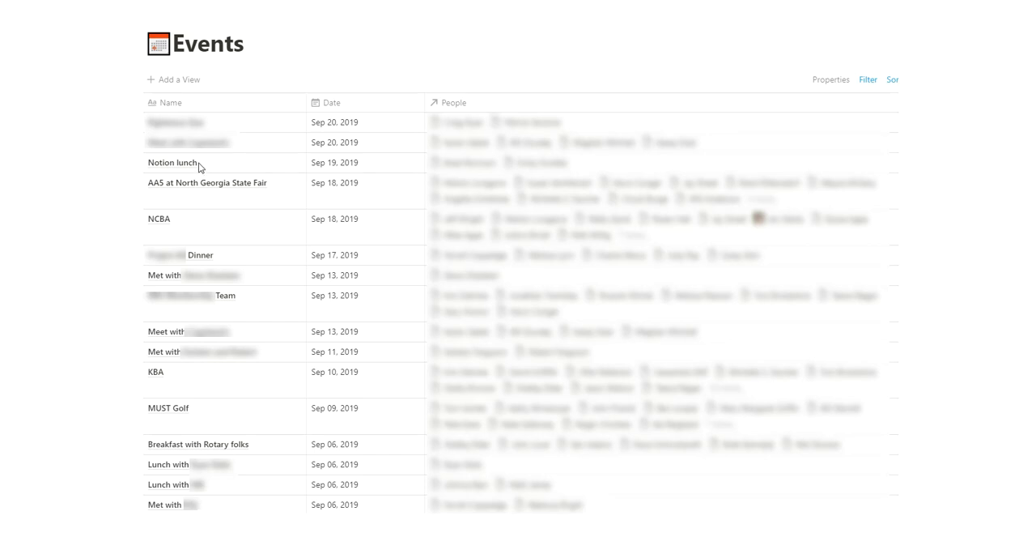
mouse_move(431, 193)
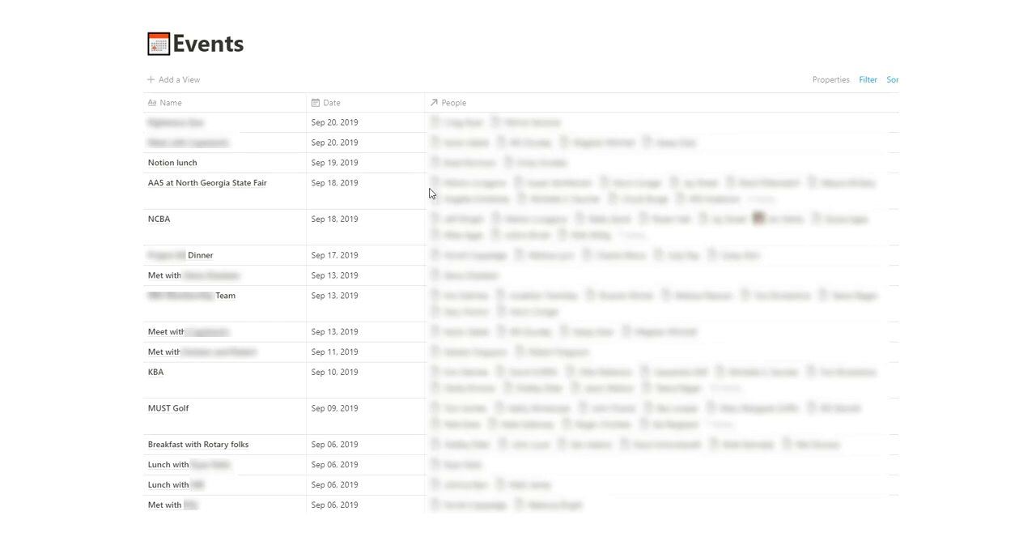
mouse_move(575, 191)
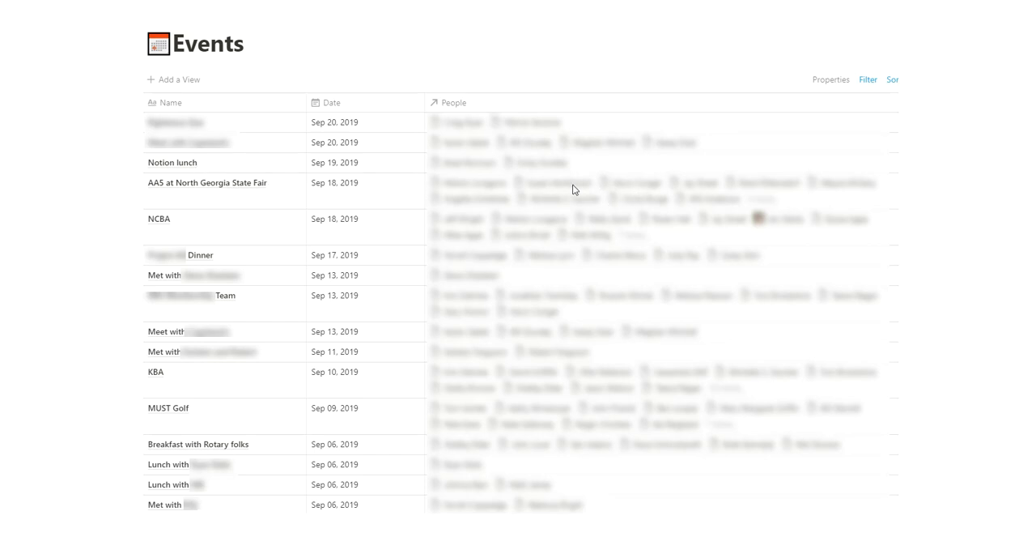
mouse_move(522, 276)
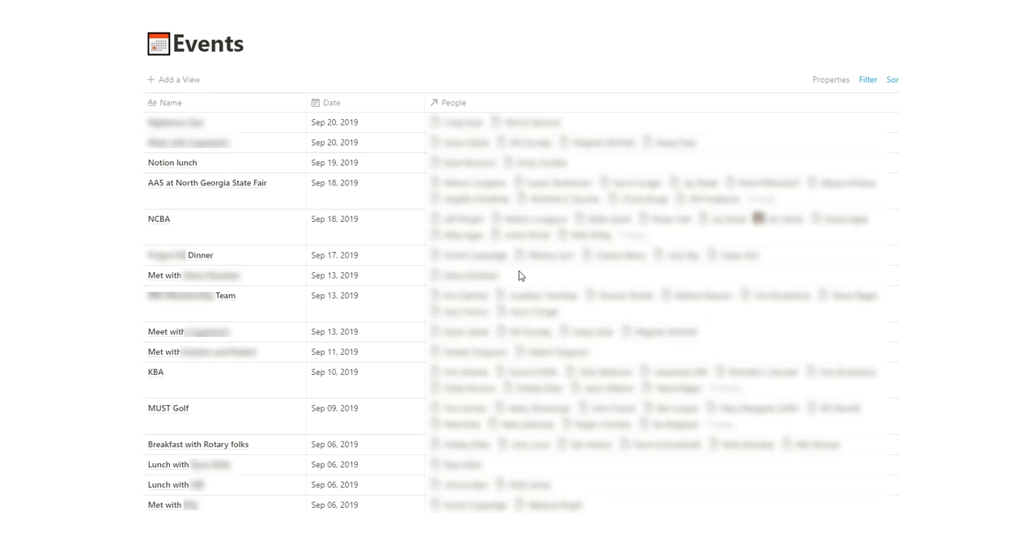
mouse_move(495, 130)
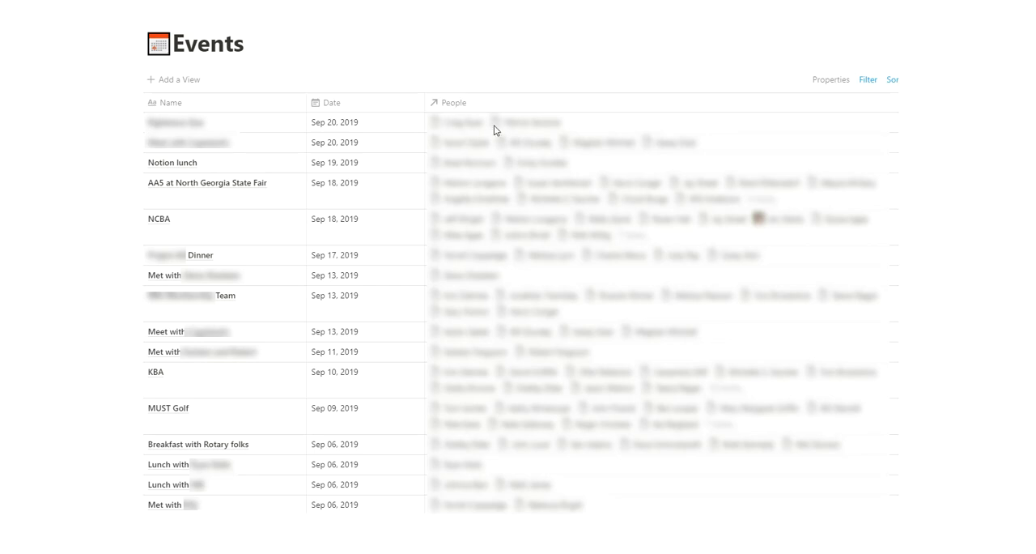
mouse_move(512, 130)
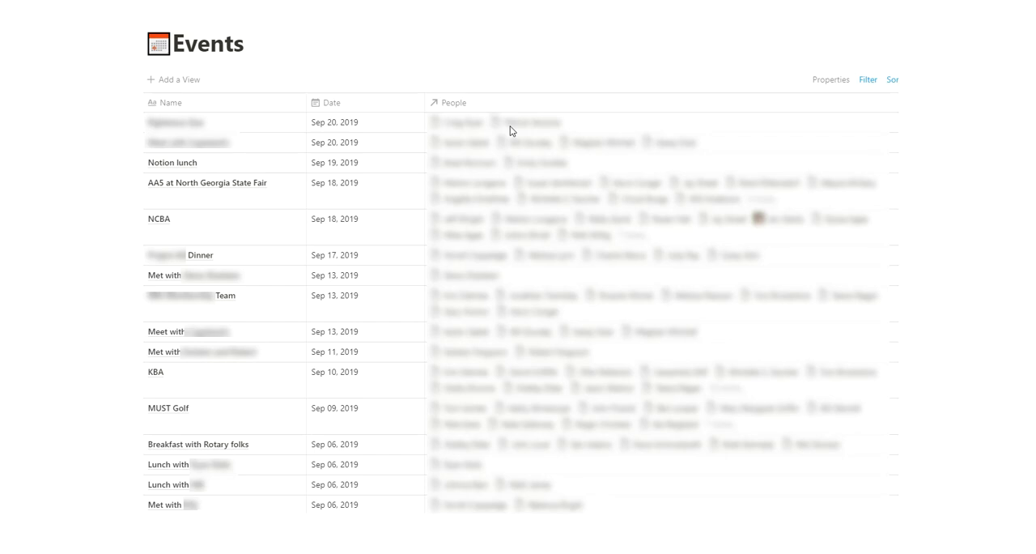
mouse_move(340, 416)
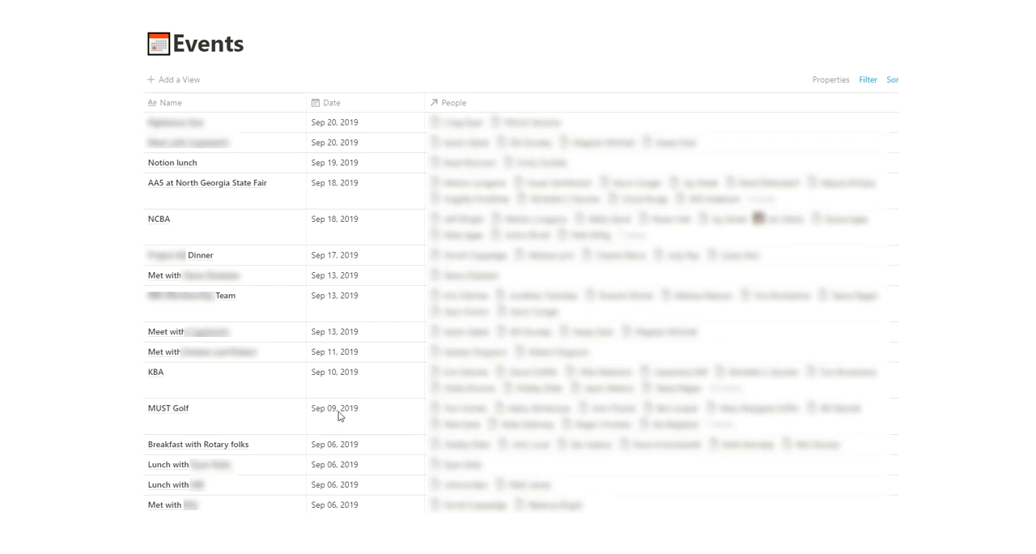
mouse_move(988, 290)
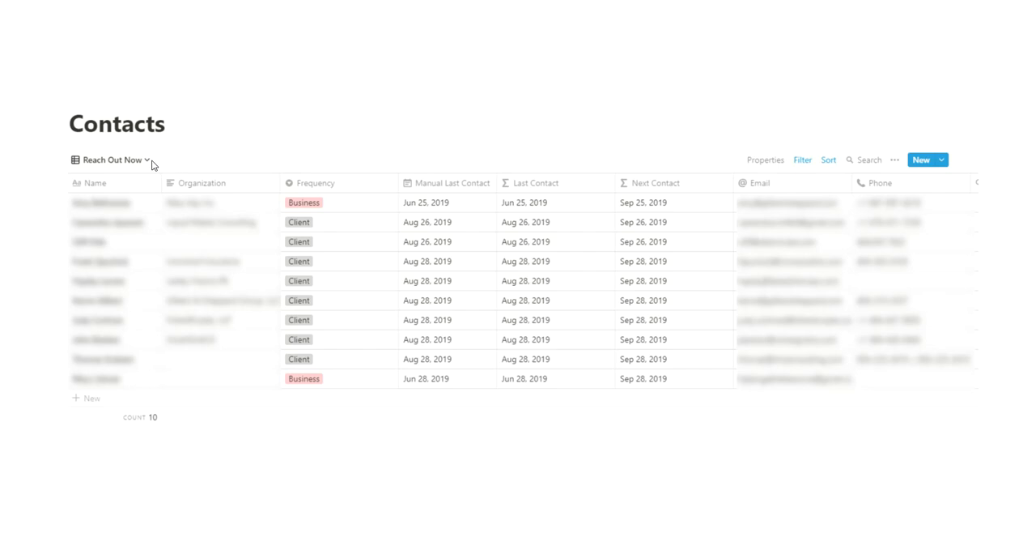
mouse_move(563, 256)
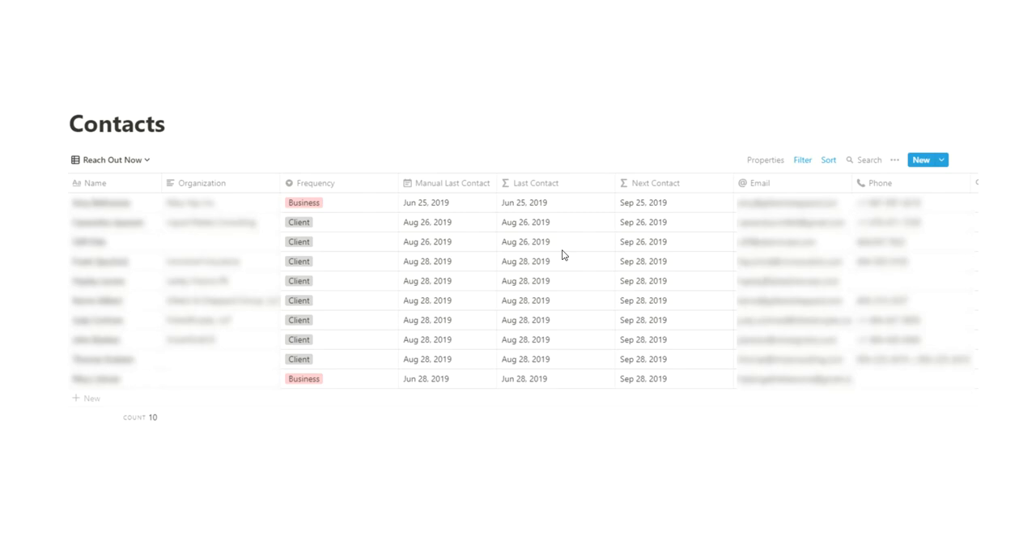
mouse_move(544, 321)
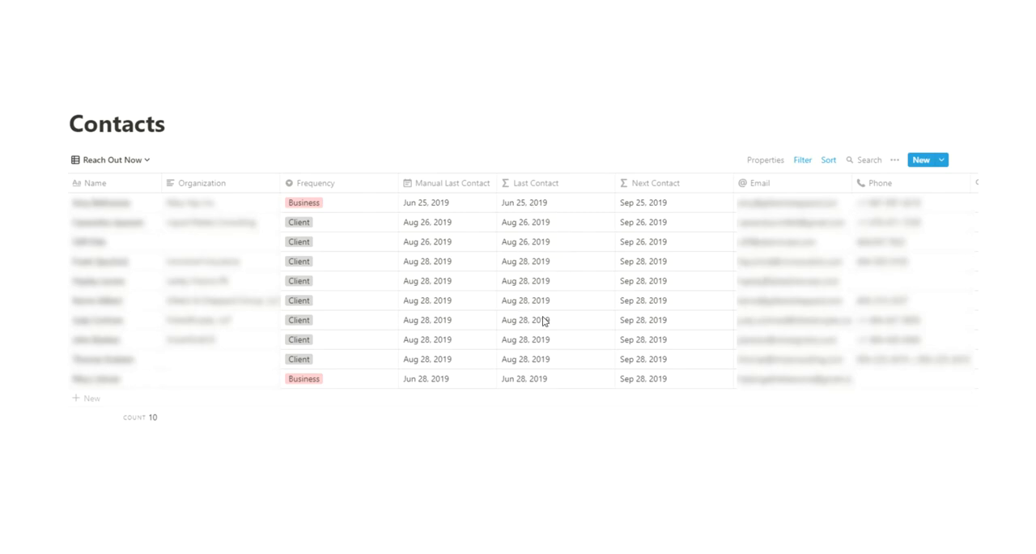
mouse_move(427, 280)
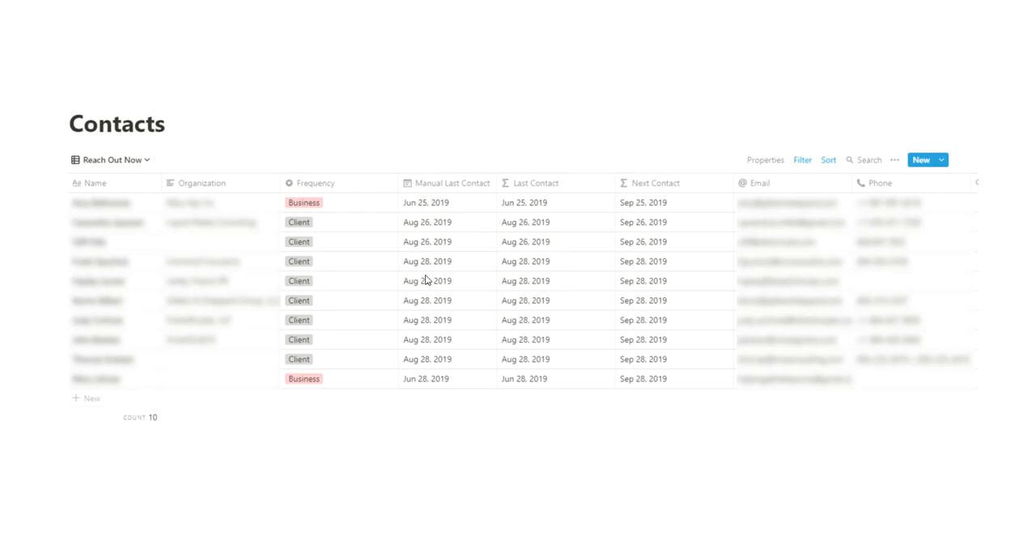
mouse_move(534, 243)
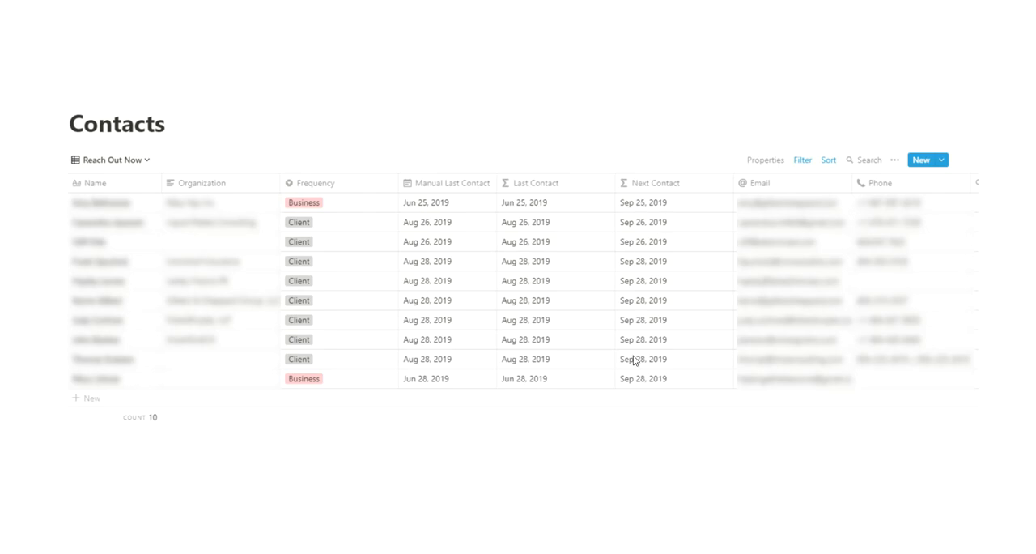
mouse_move(647, 276)
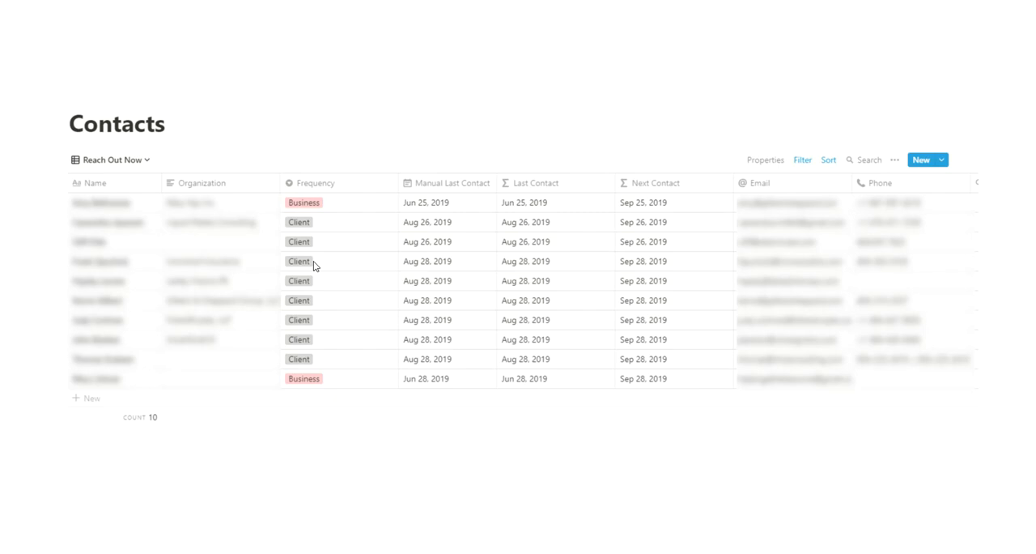
mouse_move(363, 244)
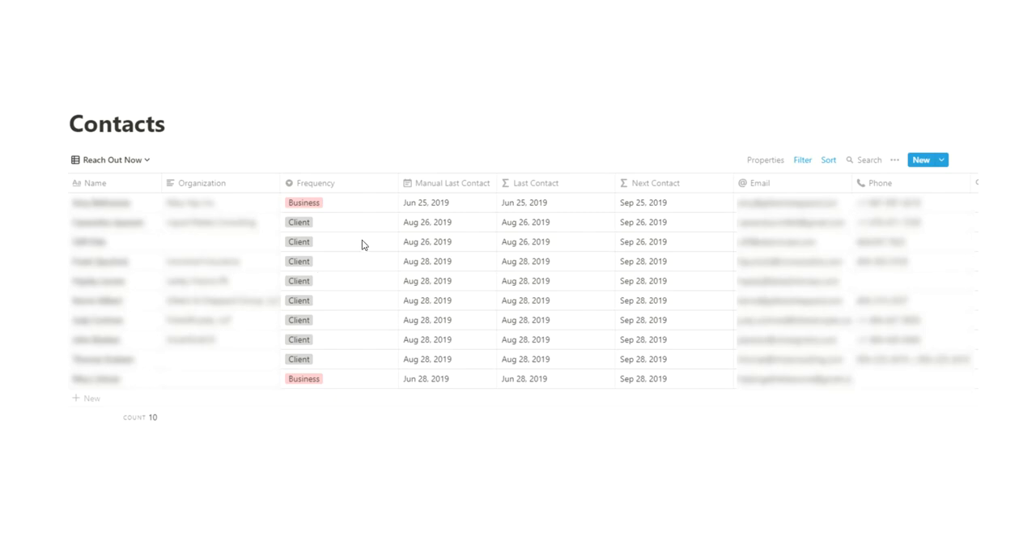
mouse_move(1010, 266)
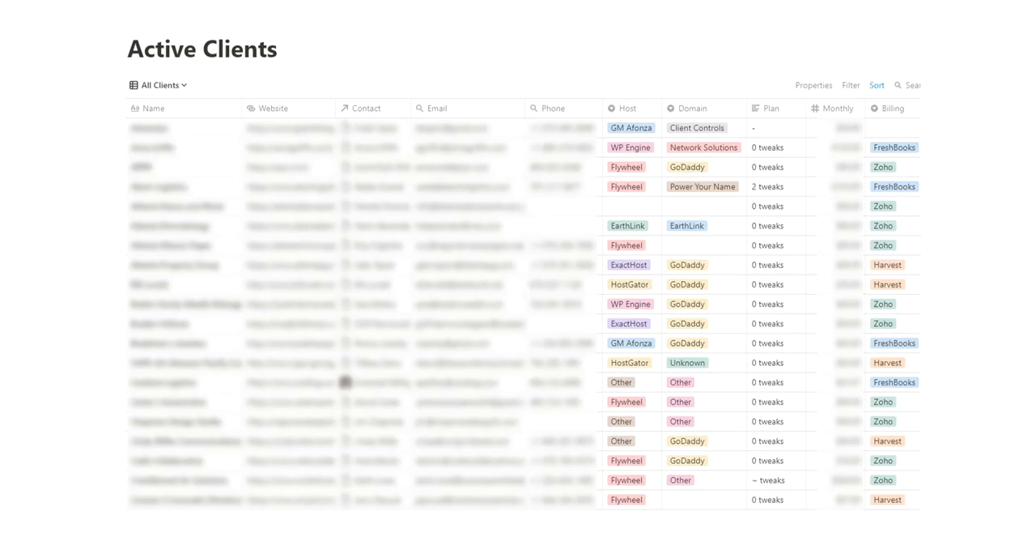
mouse_move(365, 280)
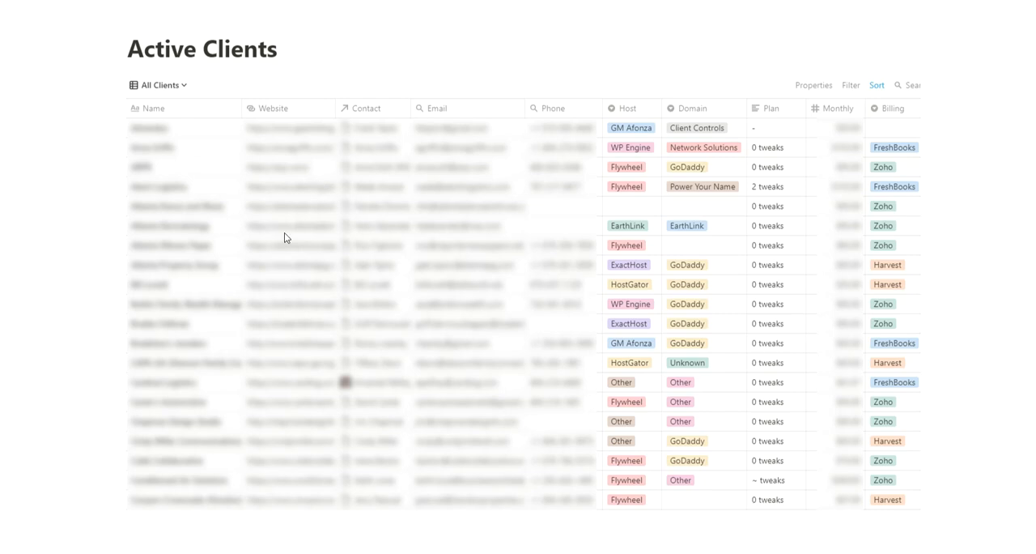
mouse_move(285, 338)
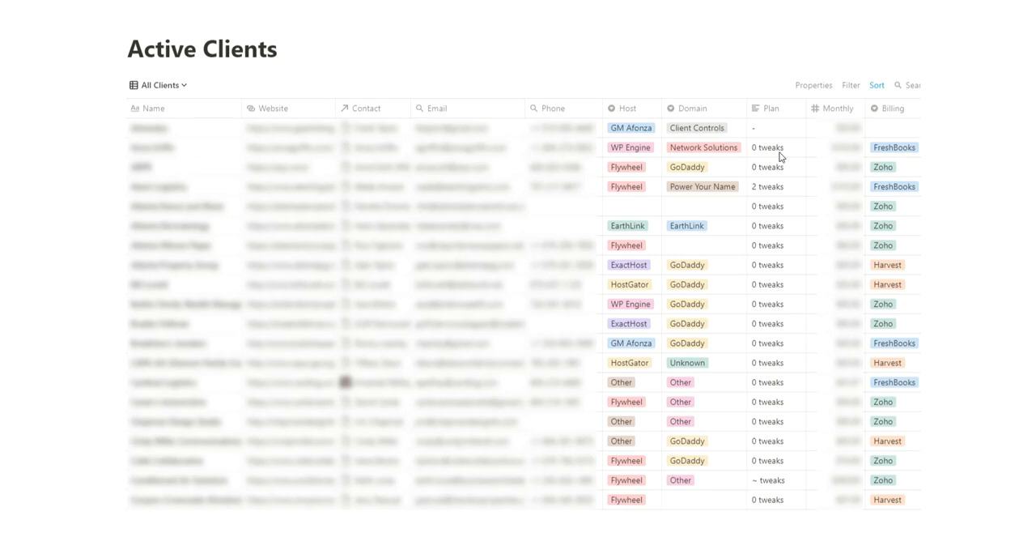
mouse_move(836, 213)
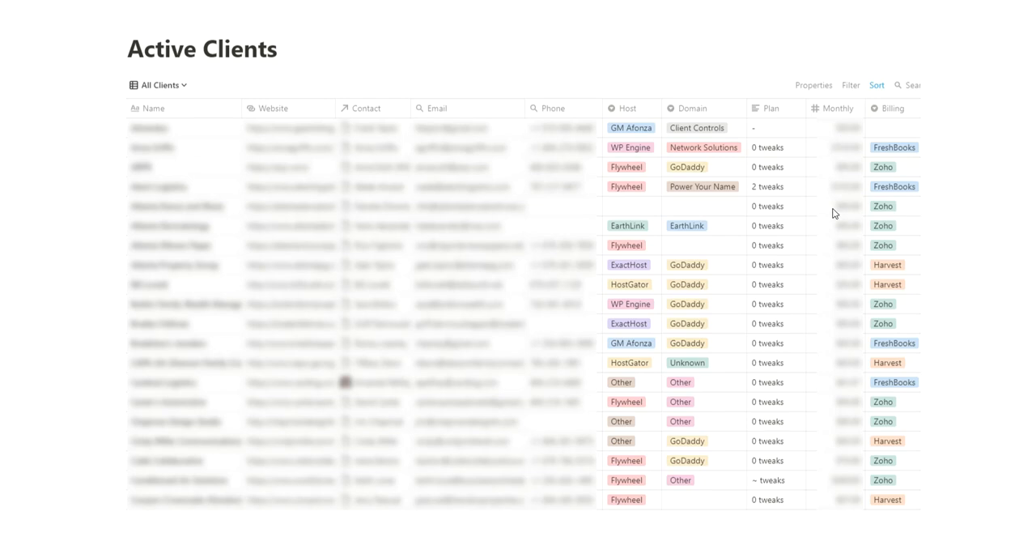
mouse_move(830, 339)
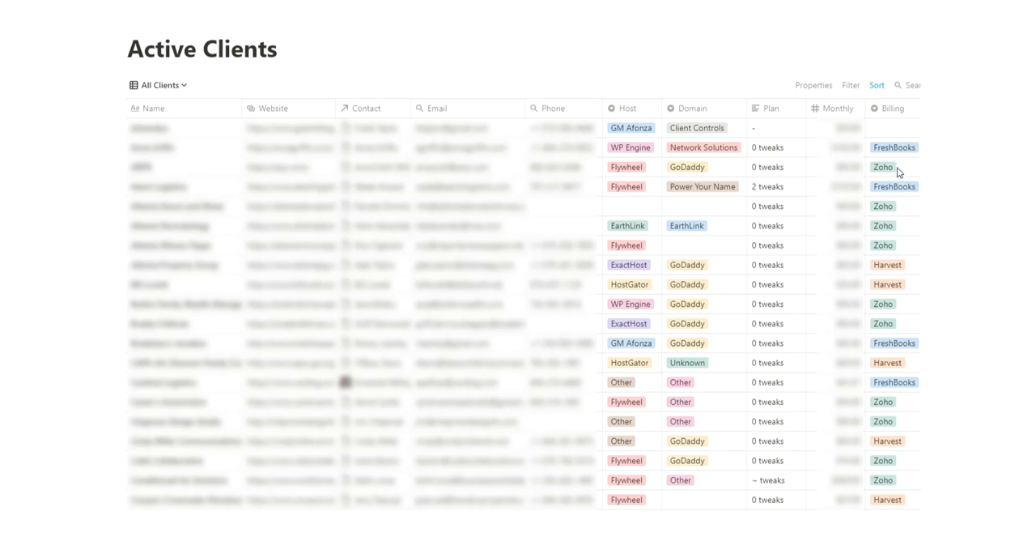
mouse_move(894, 266)
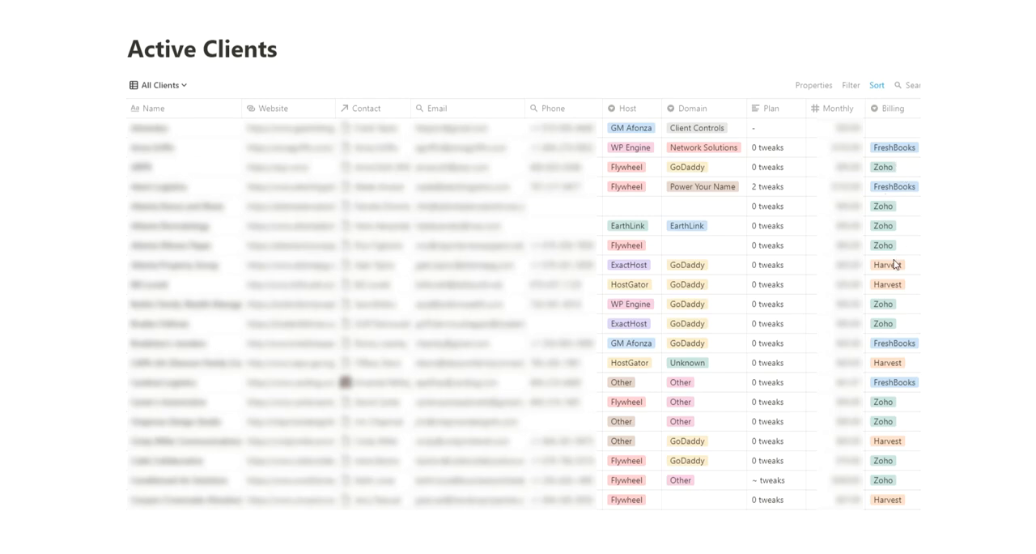
mouse_move(848, 239)
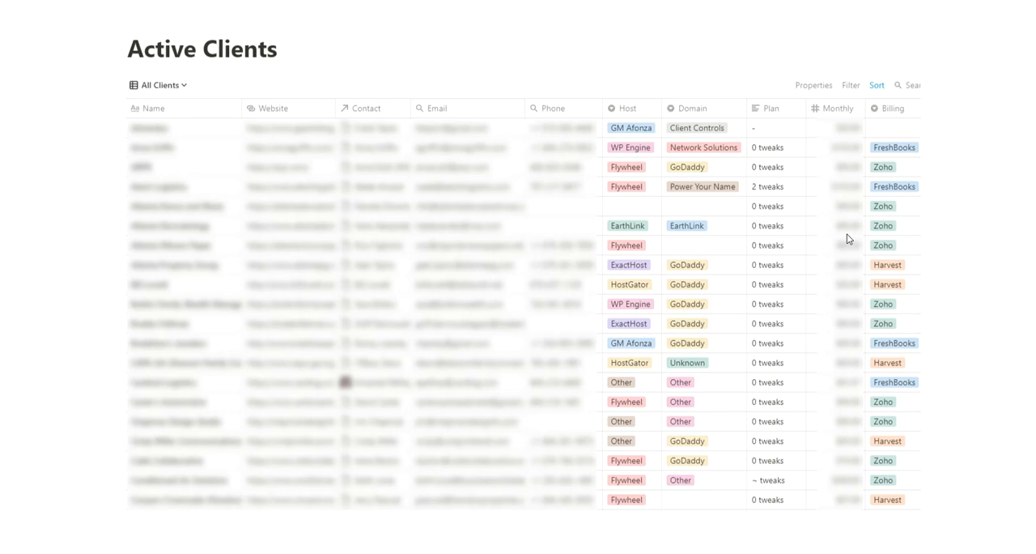
mouse_move(693, 294)
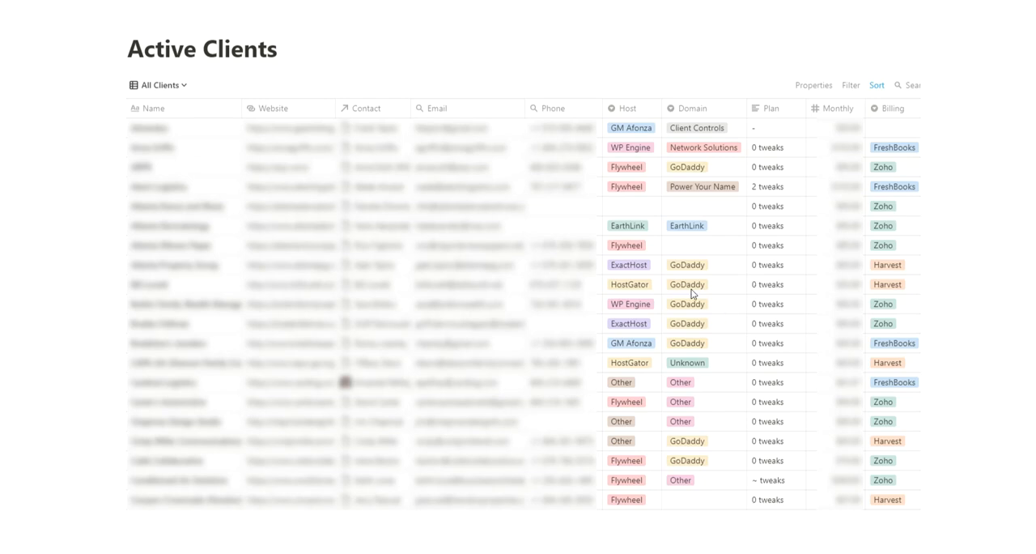
mouse_move(204, 408)
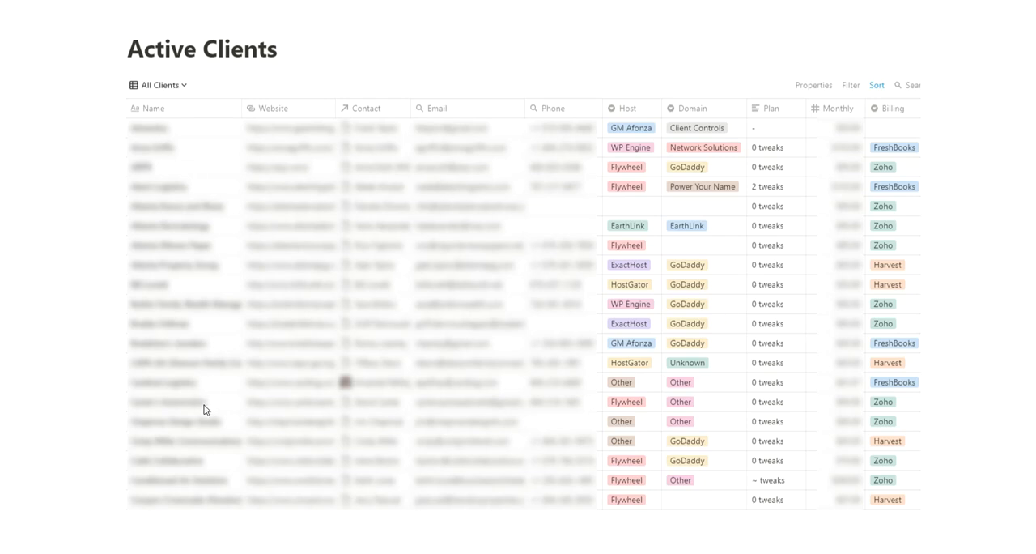
mouse_move(363, 144)
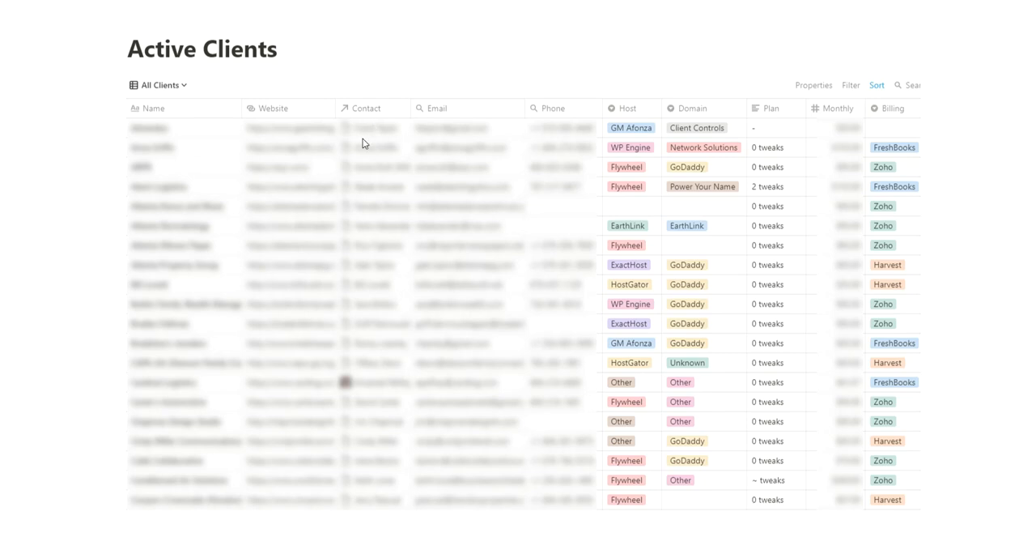
mouse_move(379, 121)
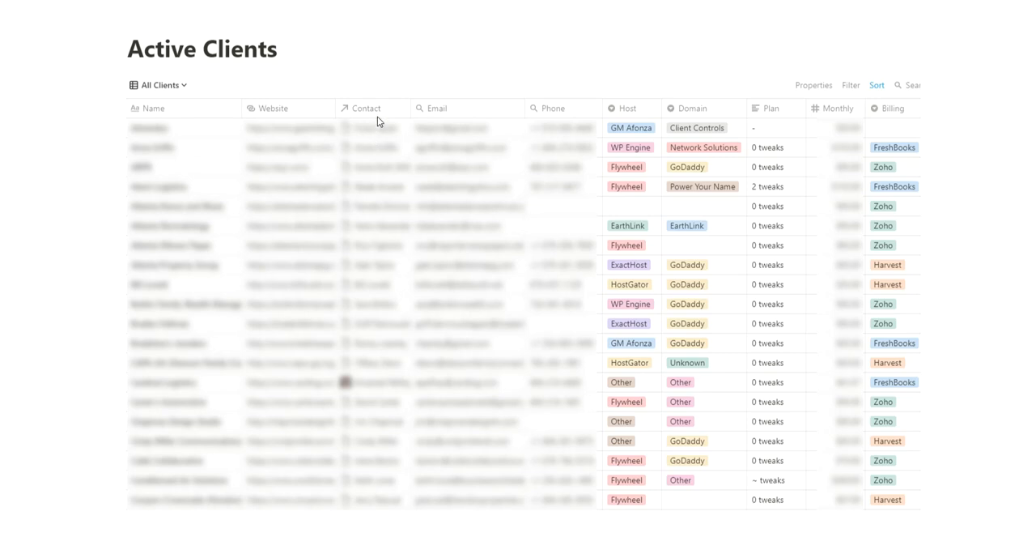
mouse_move(547, 134)
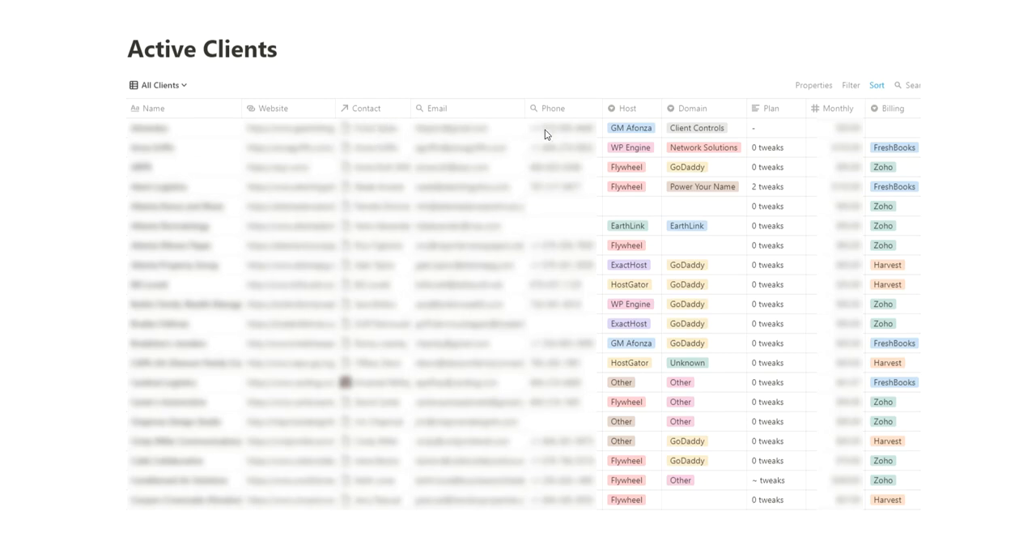
mouse_move(535, 132)
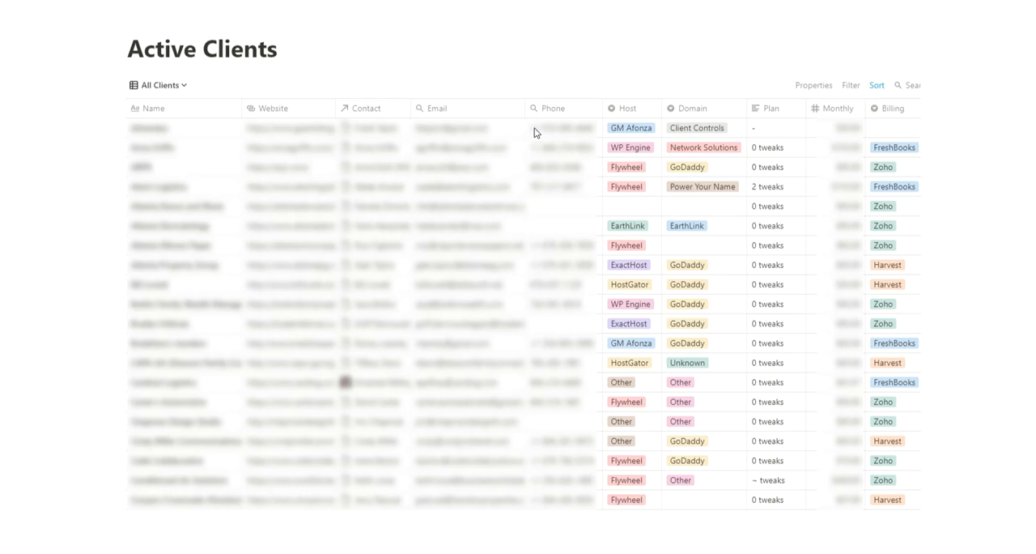
mouse_move(319, 114)
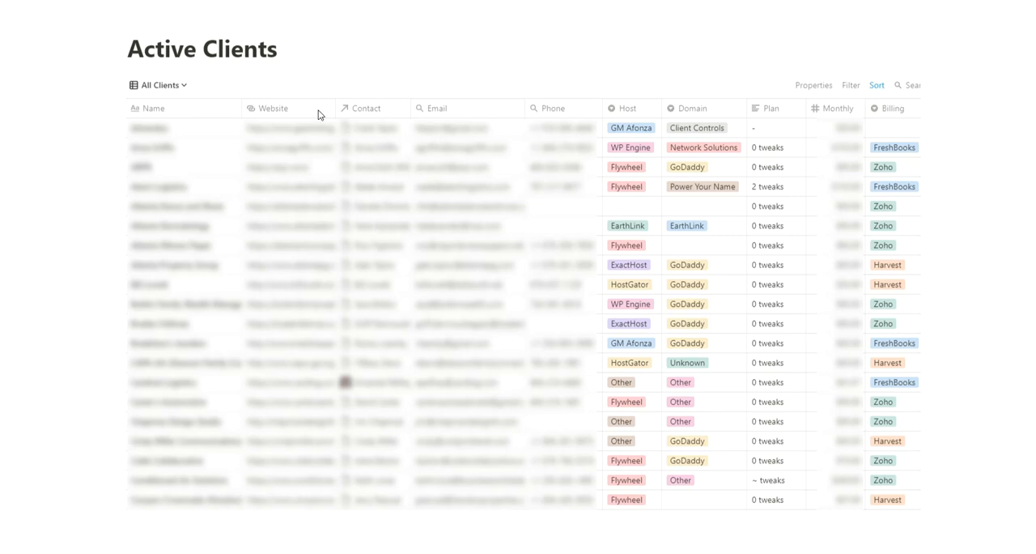
mouse_move(237, 243)
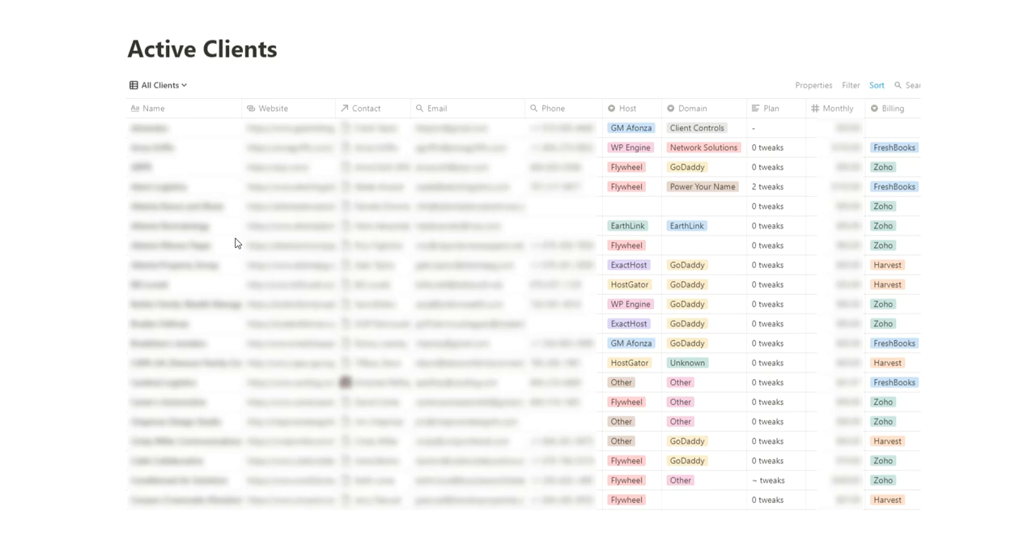
mouse_move(375, 217)
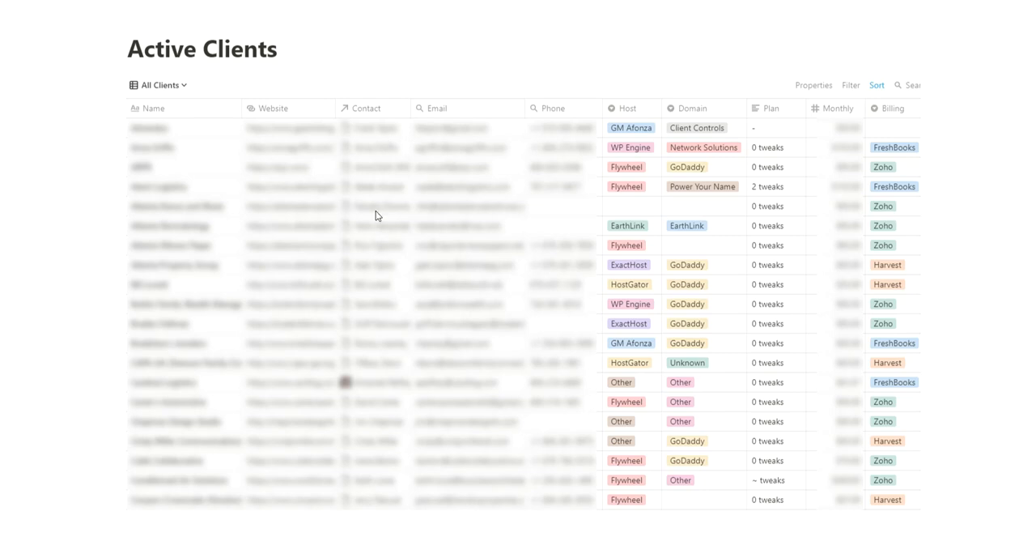
mouse_move(408, 271)
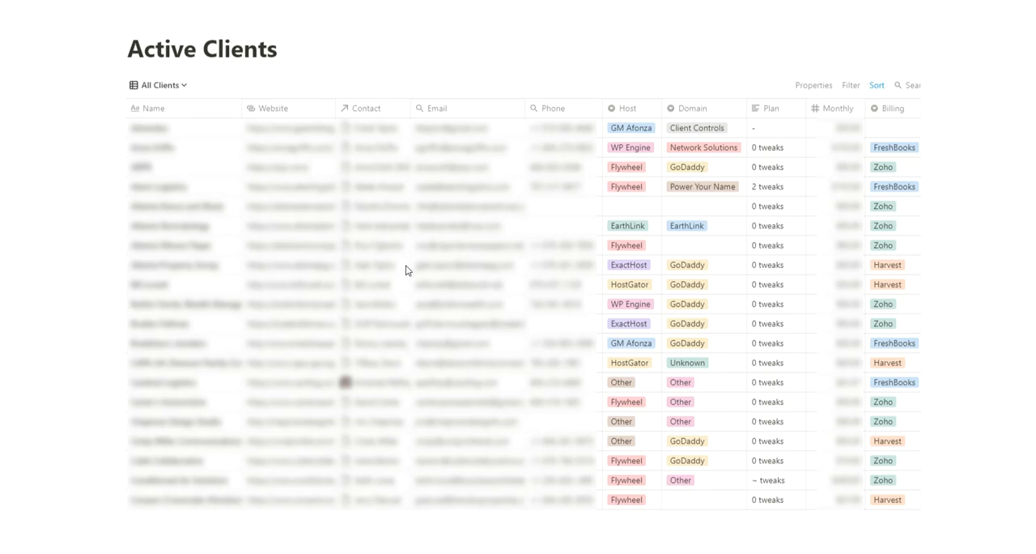
mouse_move(382, 233)
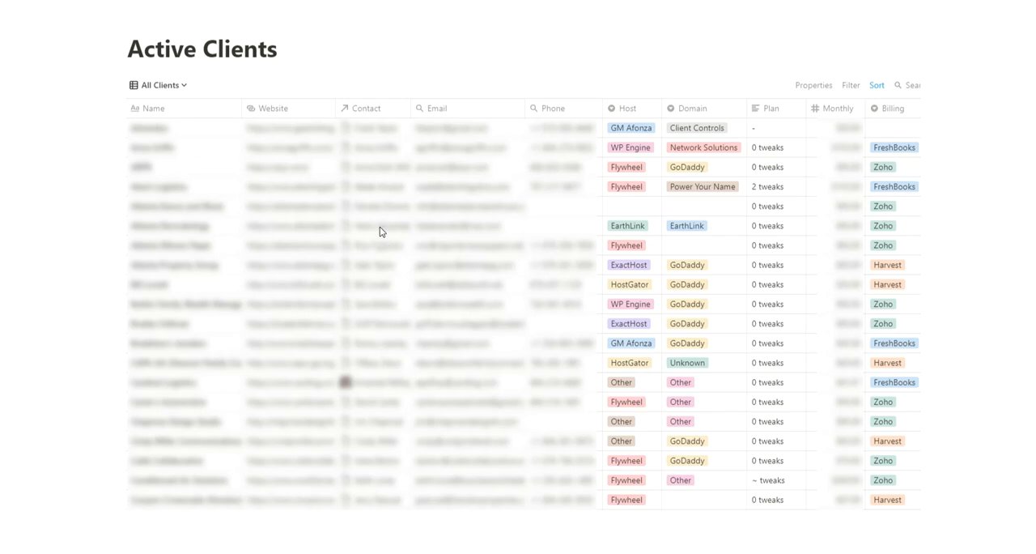
mouse_move(411, 276)
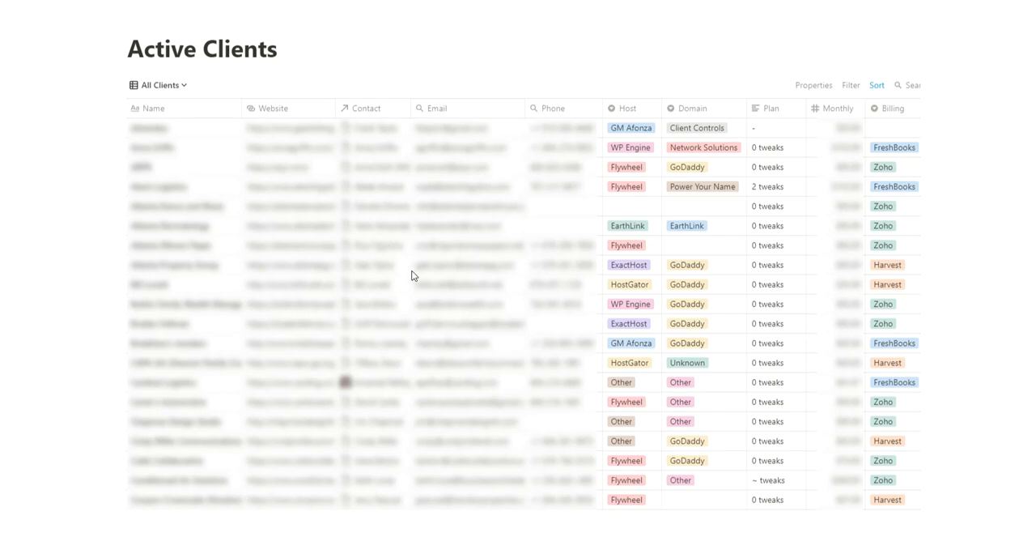
mouse_move(374, 246)
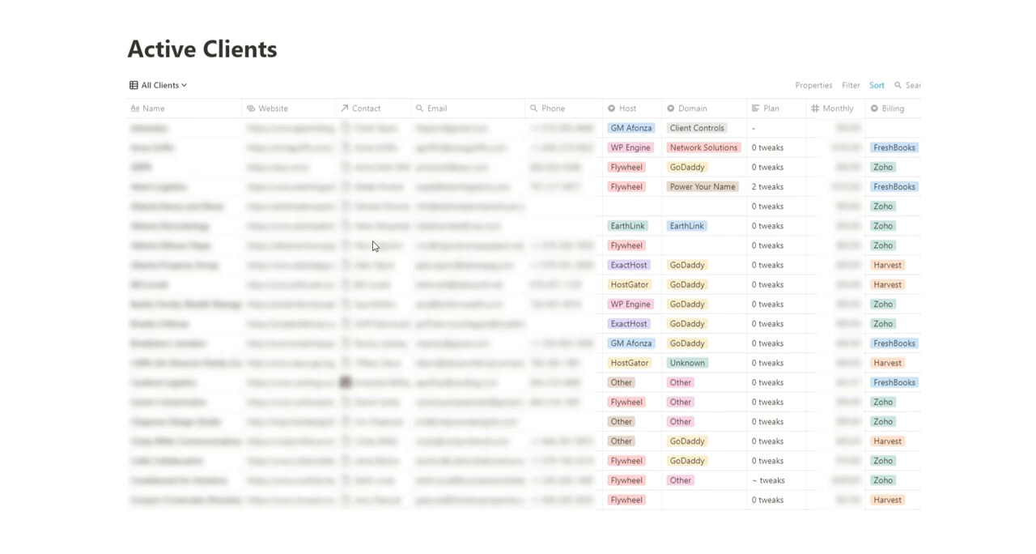
mouse_move(340, 305)
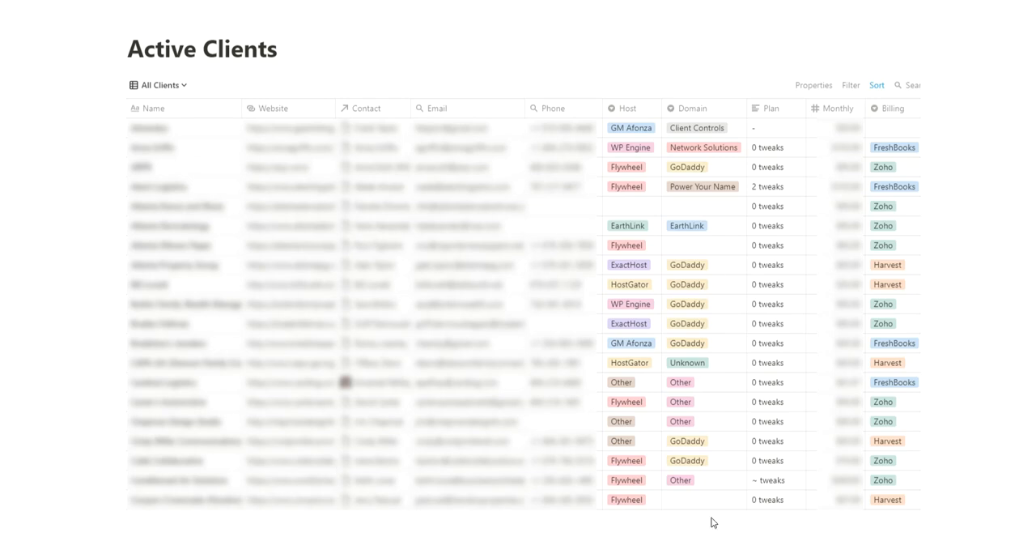
mouse_move(635, 384)
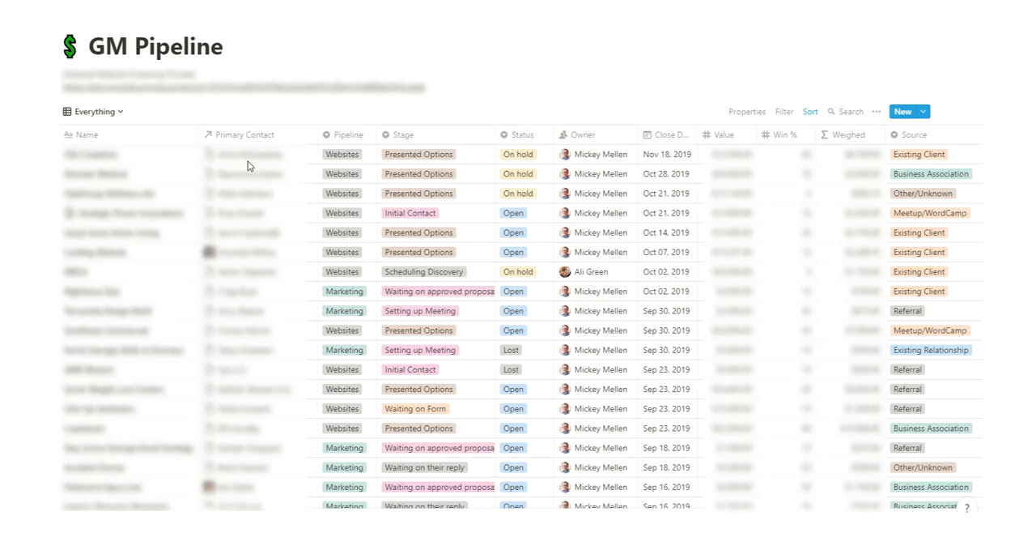
mouse_move(244, 182)
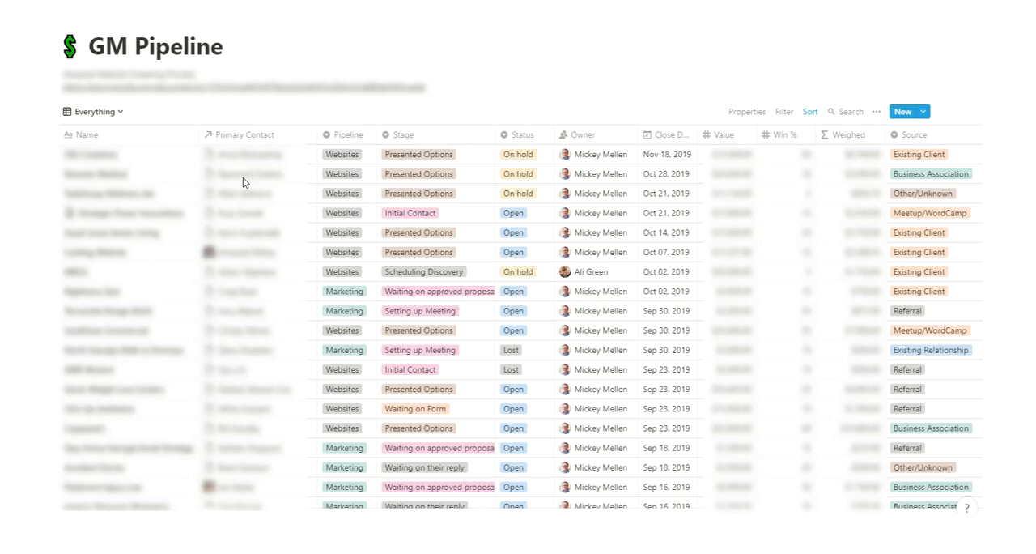
mouse_move(502, 362)
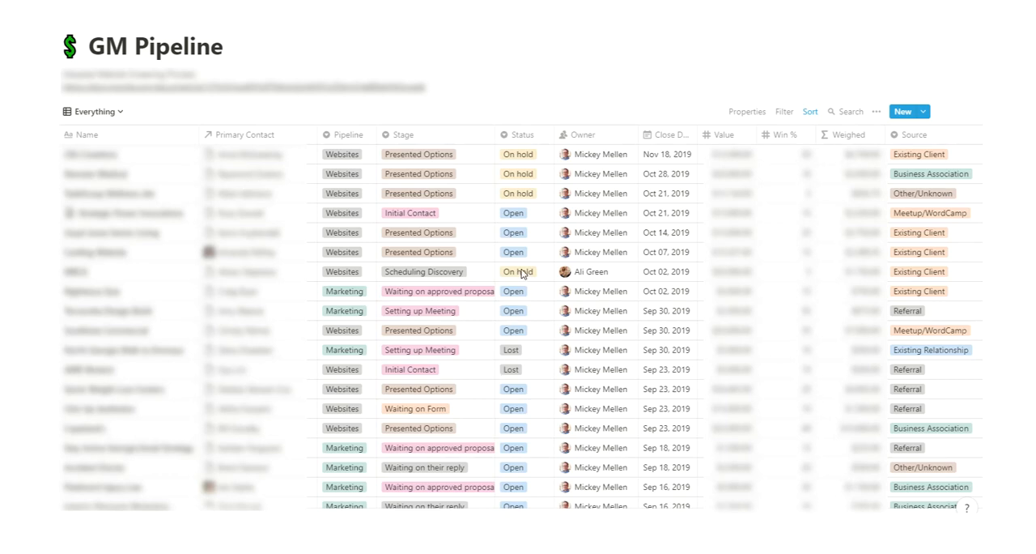
mouse_move(364, 251)
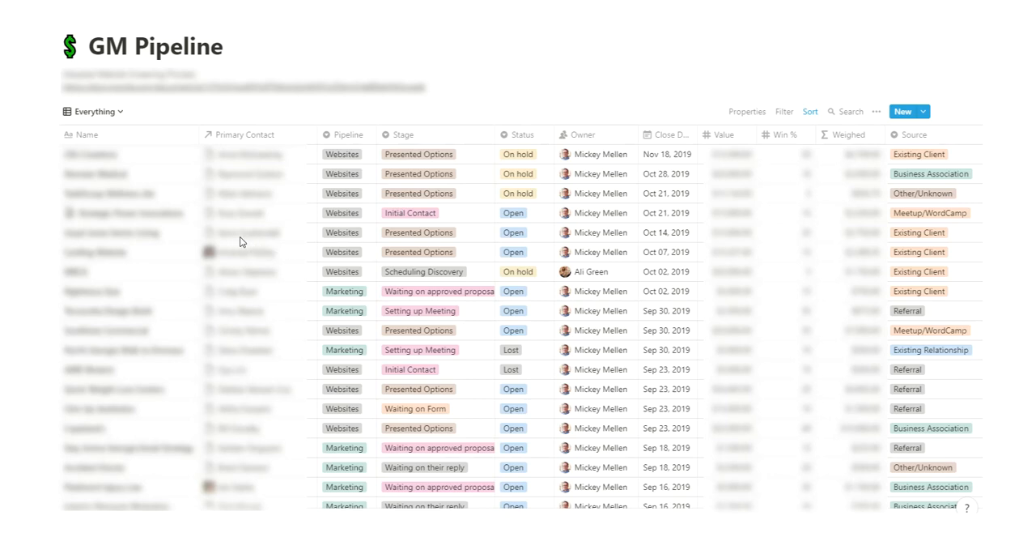
mouse_move(829, 207)
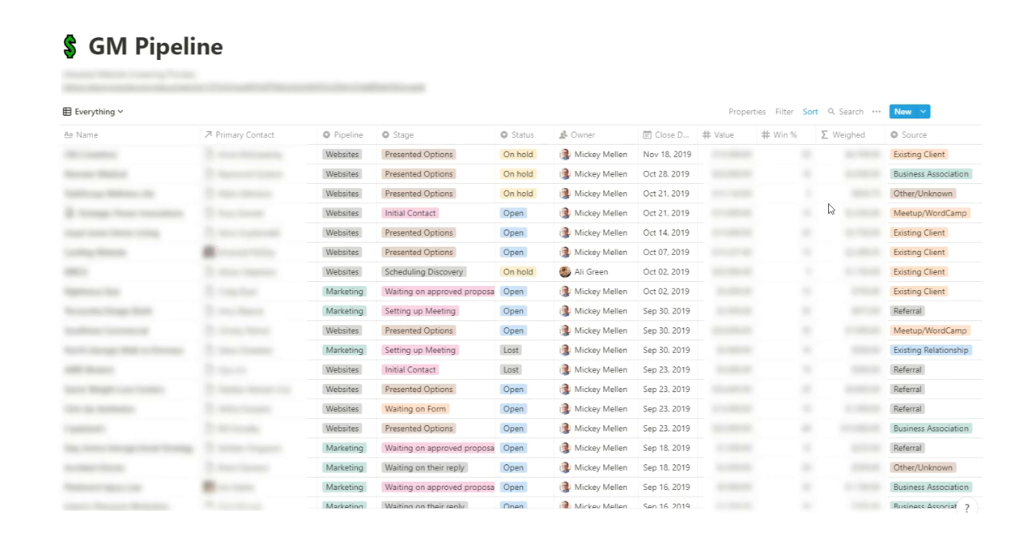
mouse_move(994, 240)
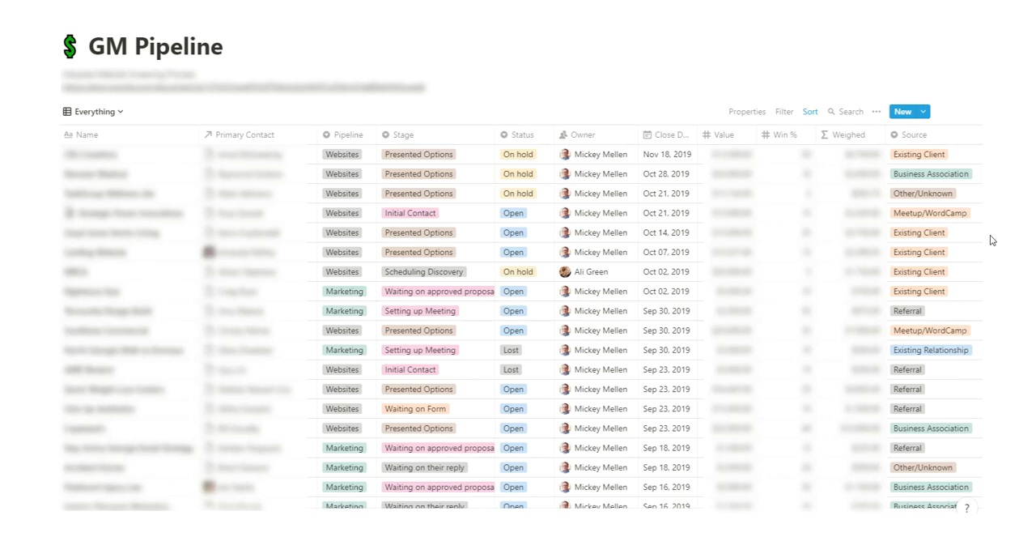
mouse_move(233, 337)
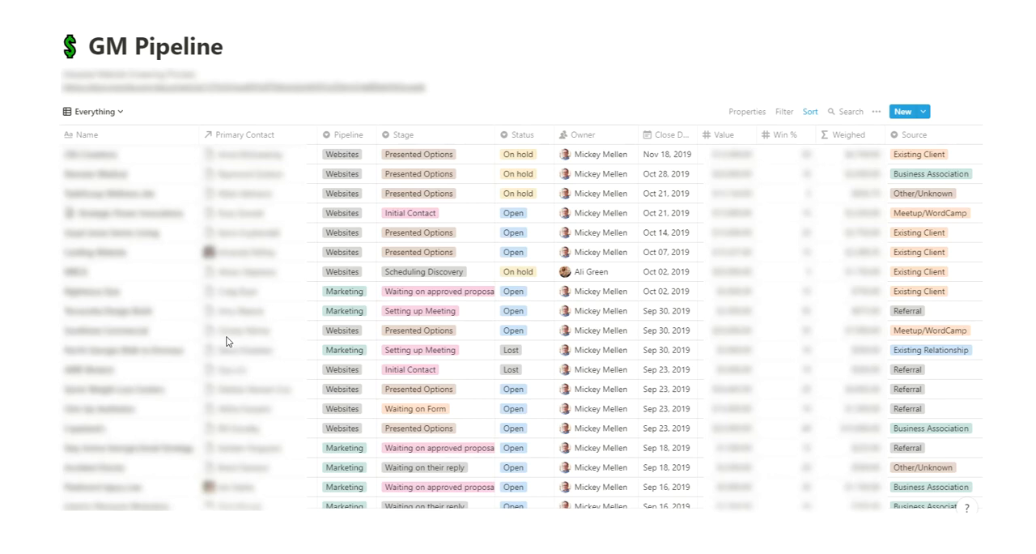
mouse_move(670, 488)
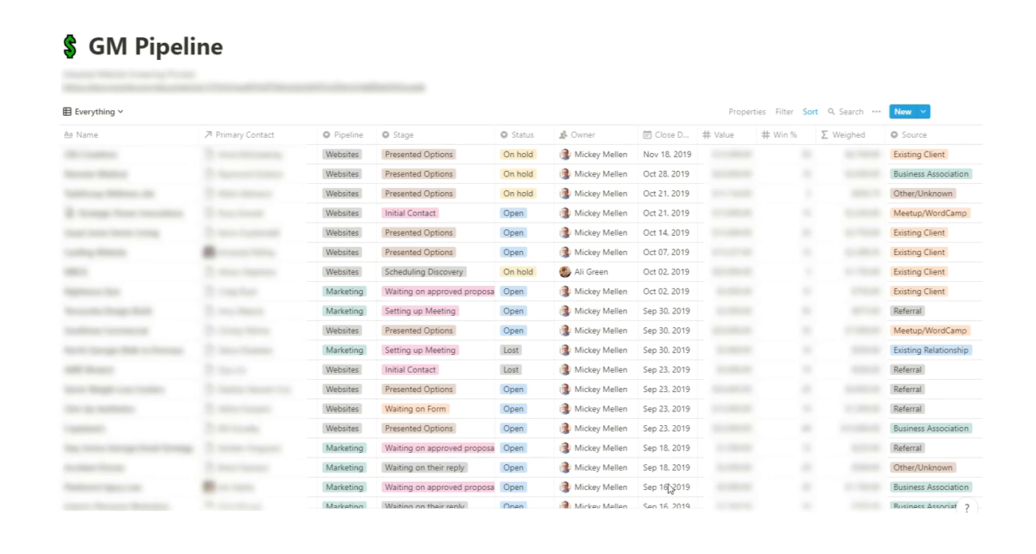
mouse_move(800, 178)
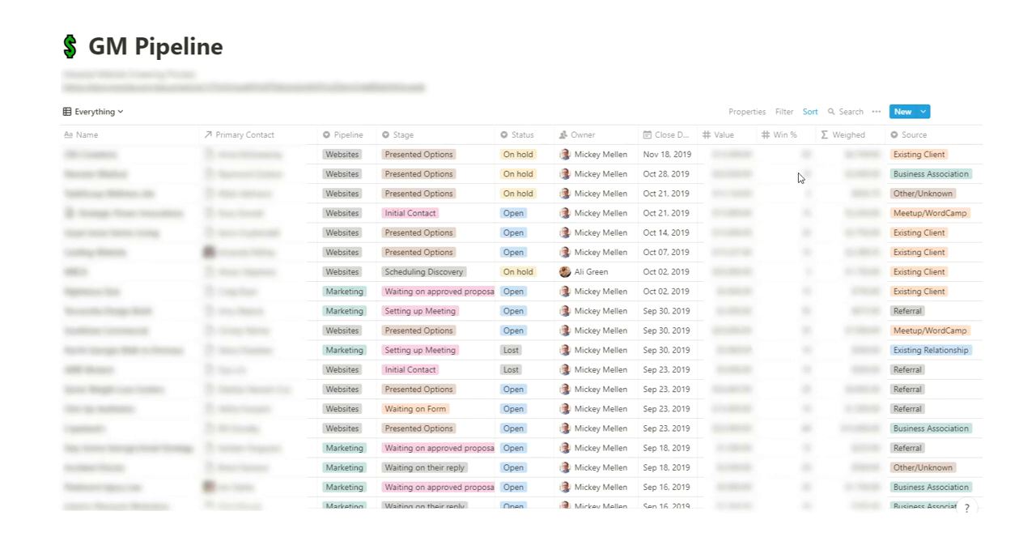
mouse_move(865, 240)
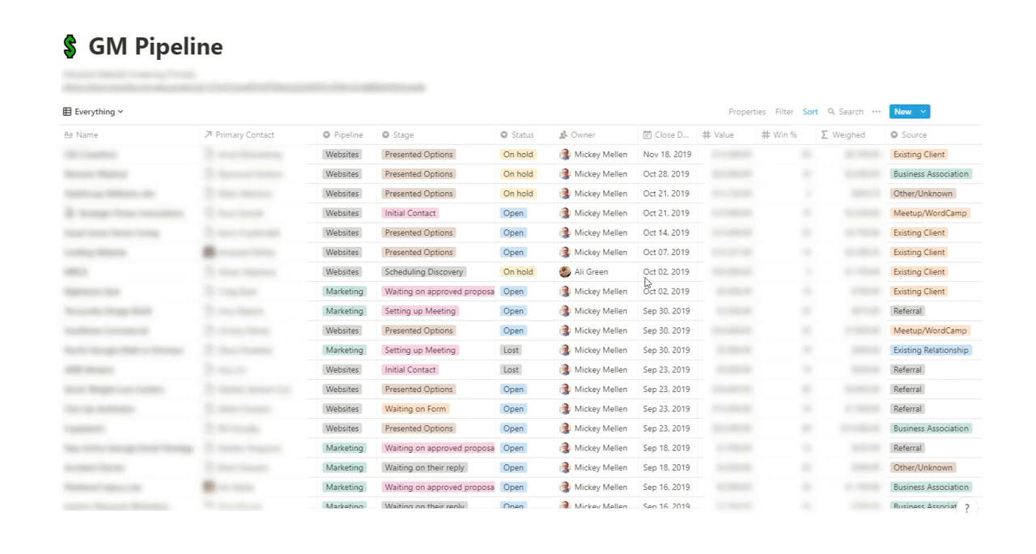
mouse_move(160, 250)
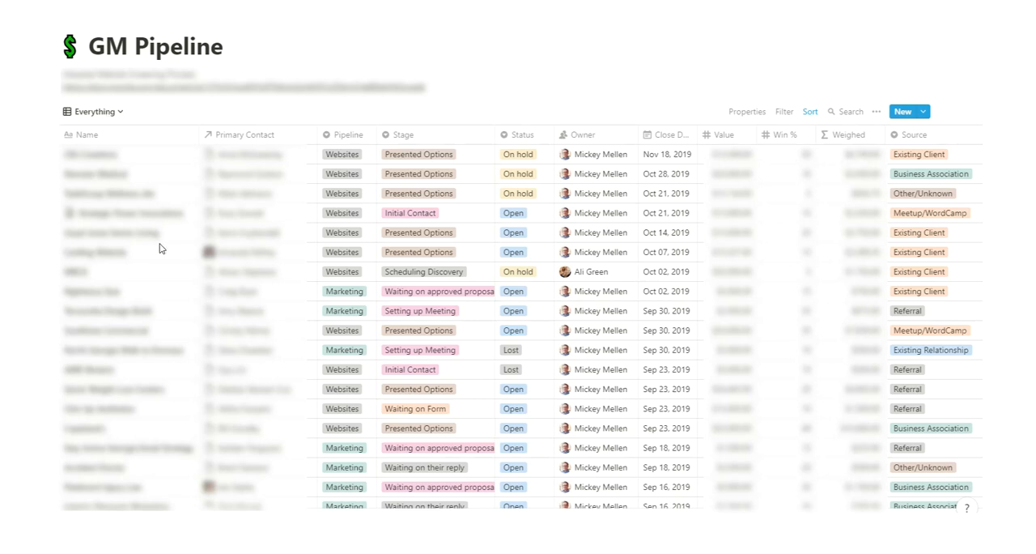
mouse_move(278, 207)
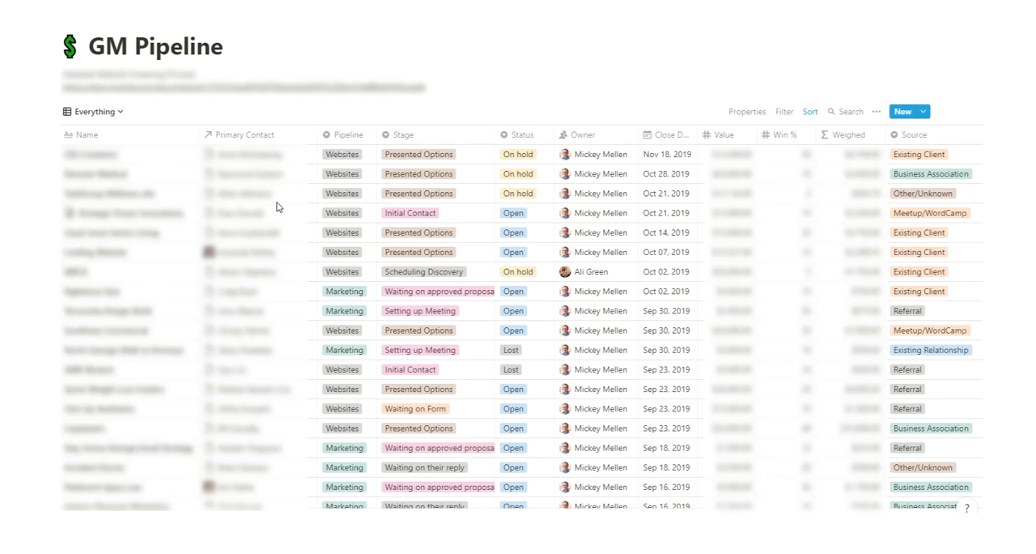
mouse_move(279, 213)
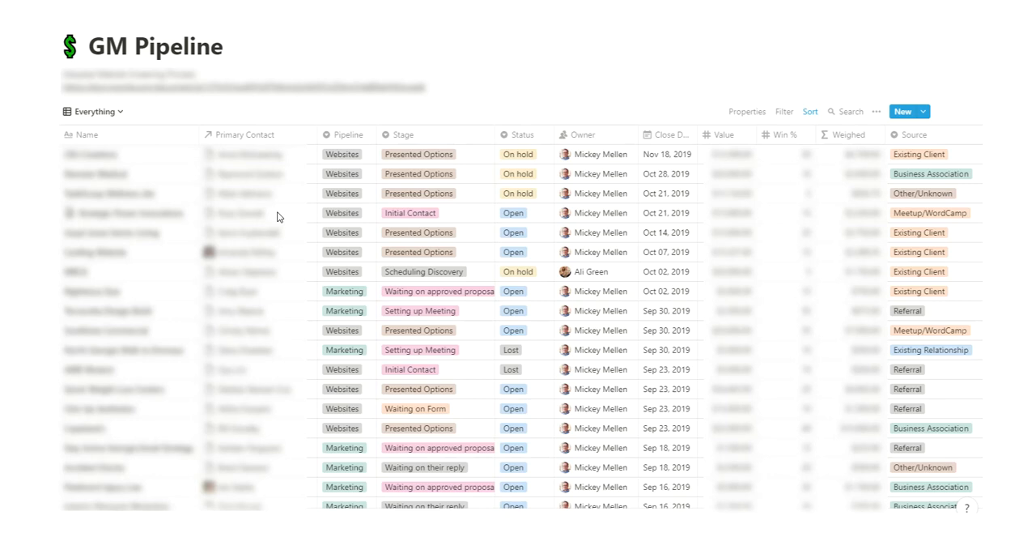
mouse_move(254, 224)
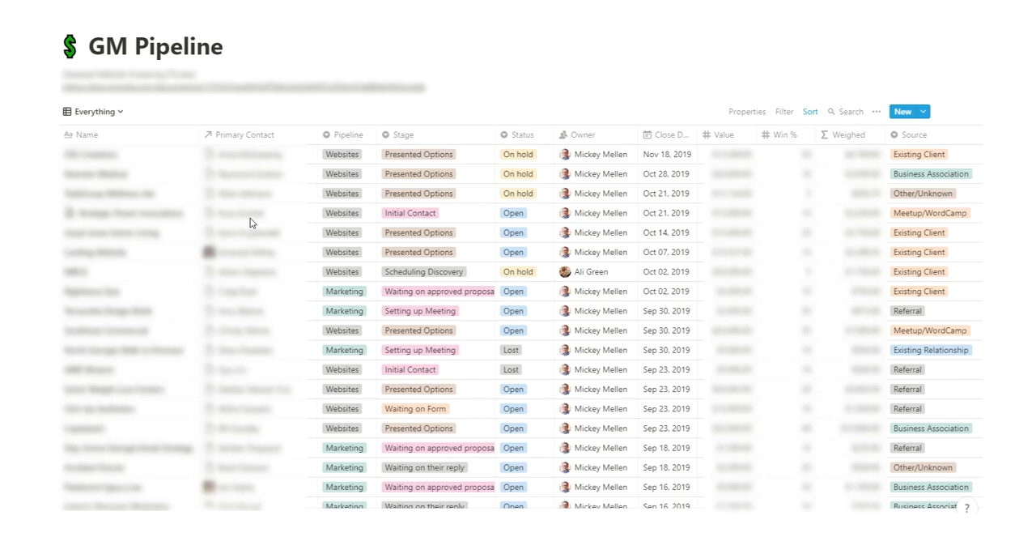
mouse_move(224, 224)
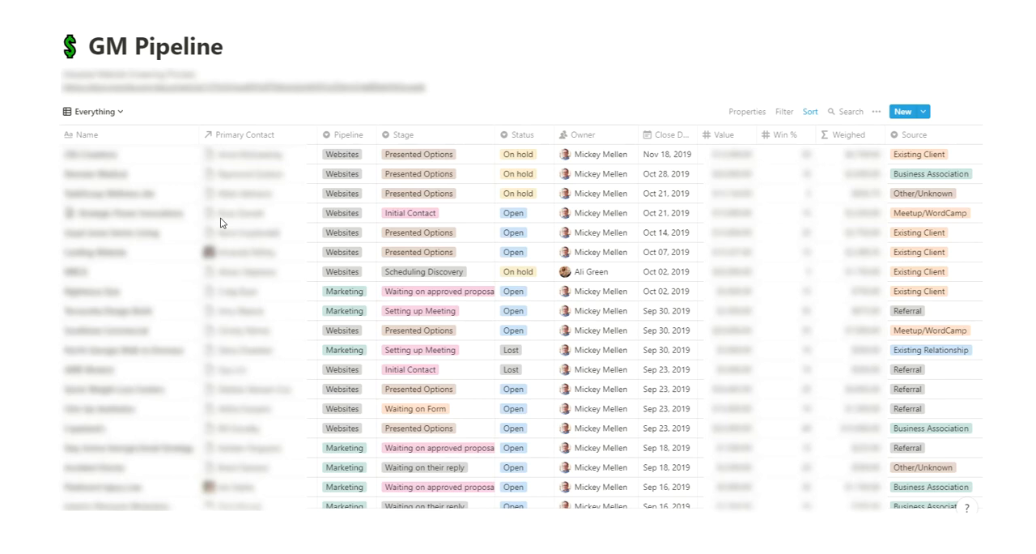
mouse_move(1013, 317)
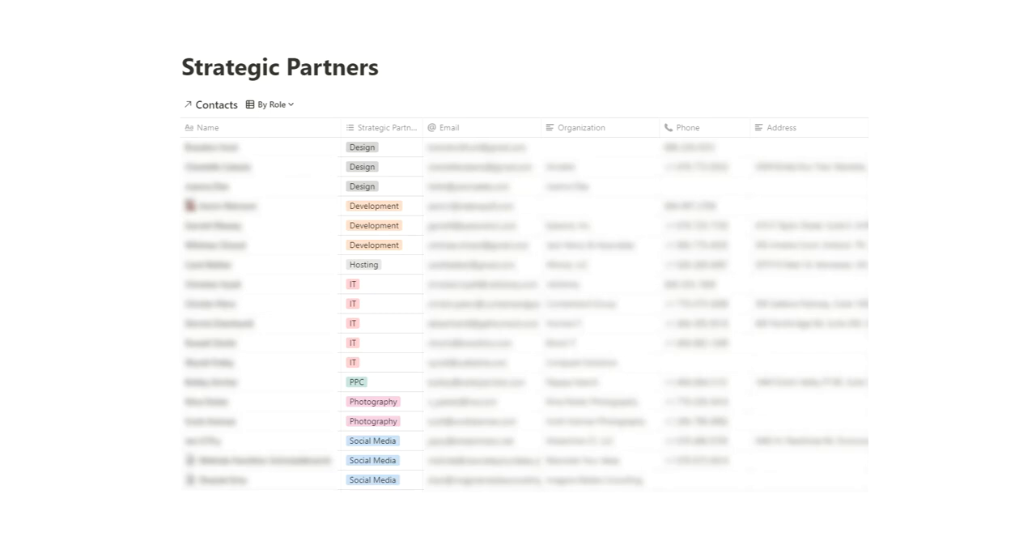
mouse_move(754, 272)
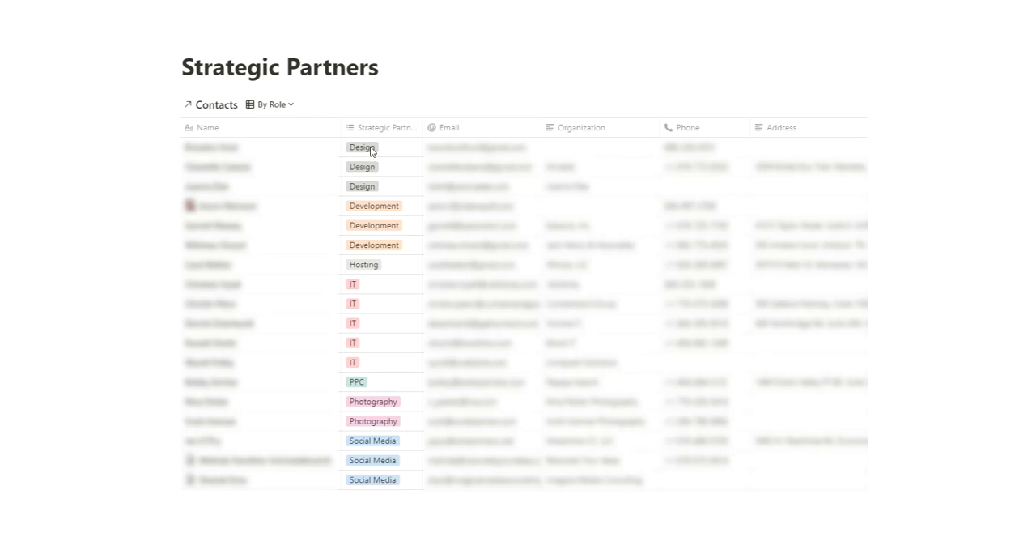
mouse_move(364, 459)
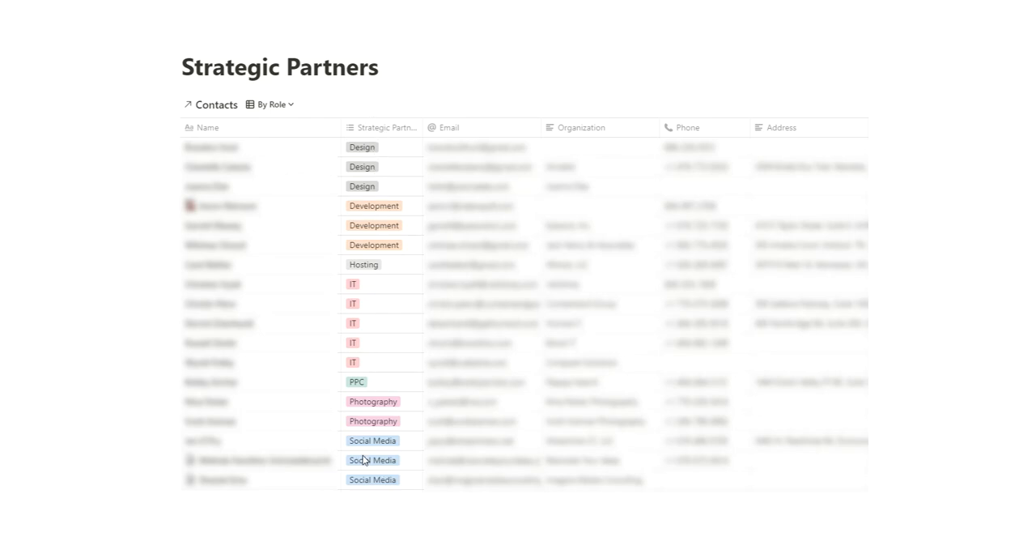
mouse_move(388, 359)
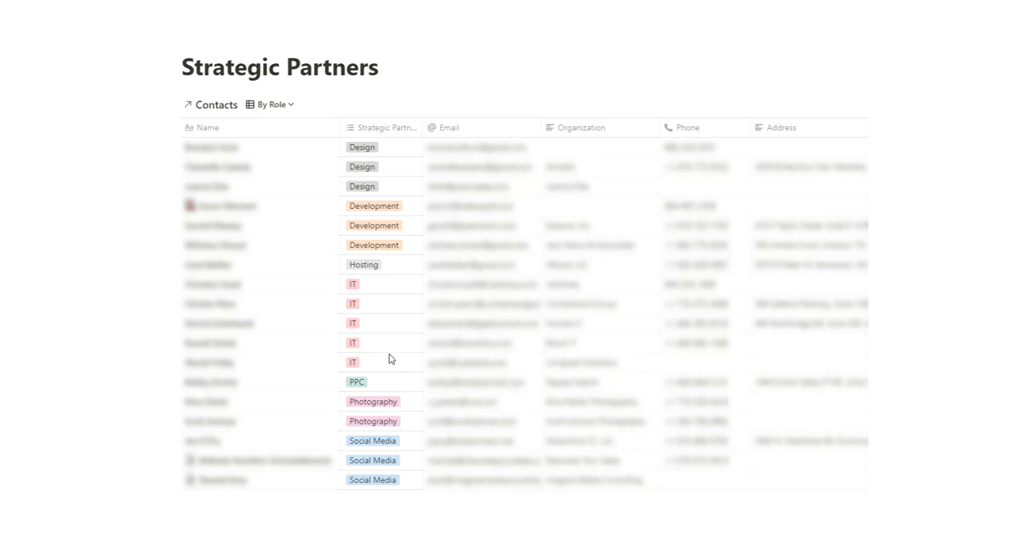
mouse_move(363, 180)
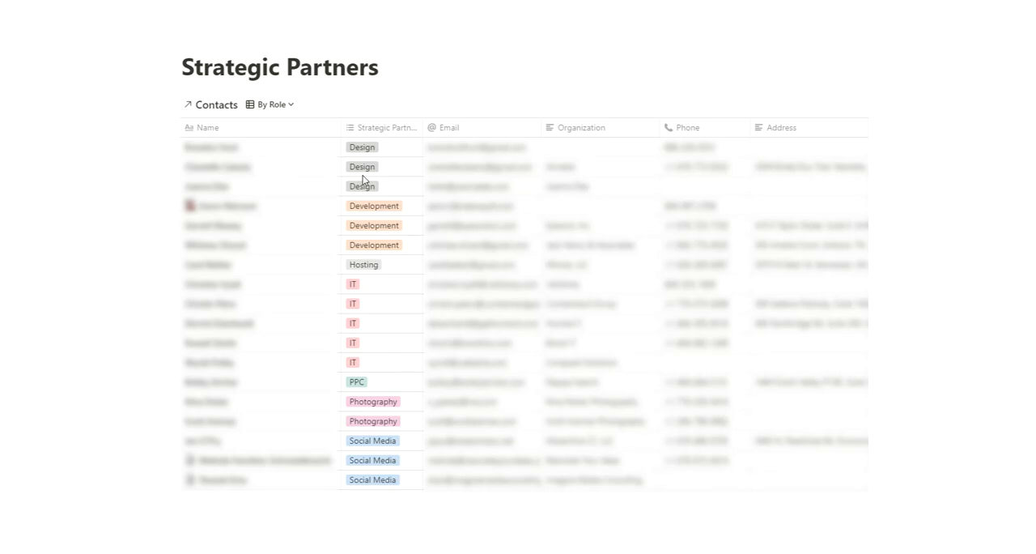
mouse_move(371, 270)
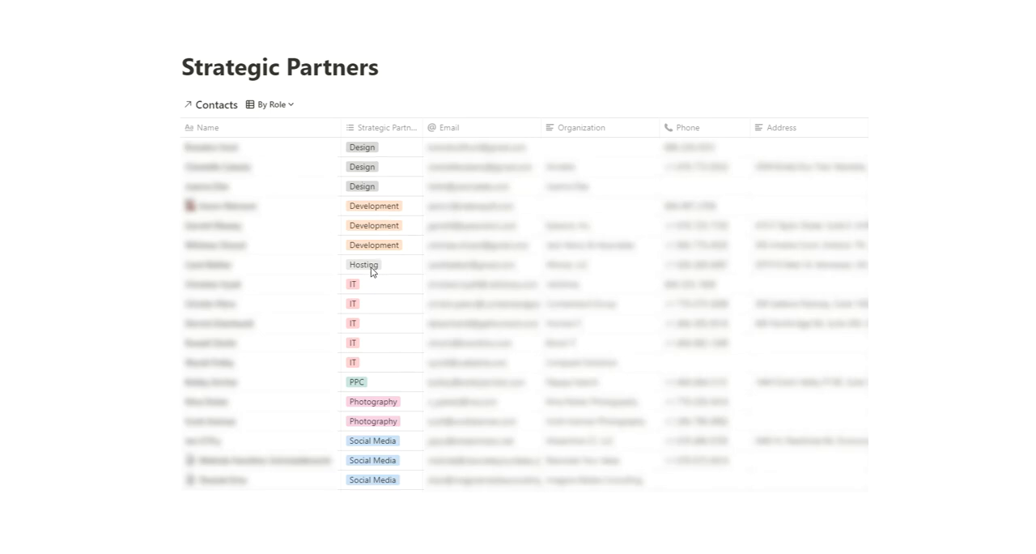
mouse_move(376, 352)
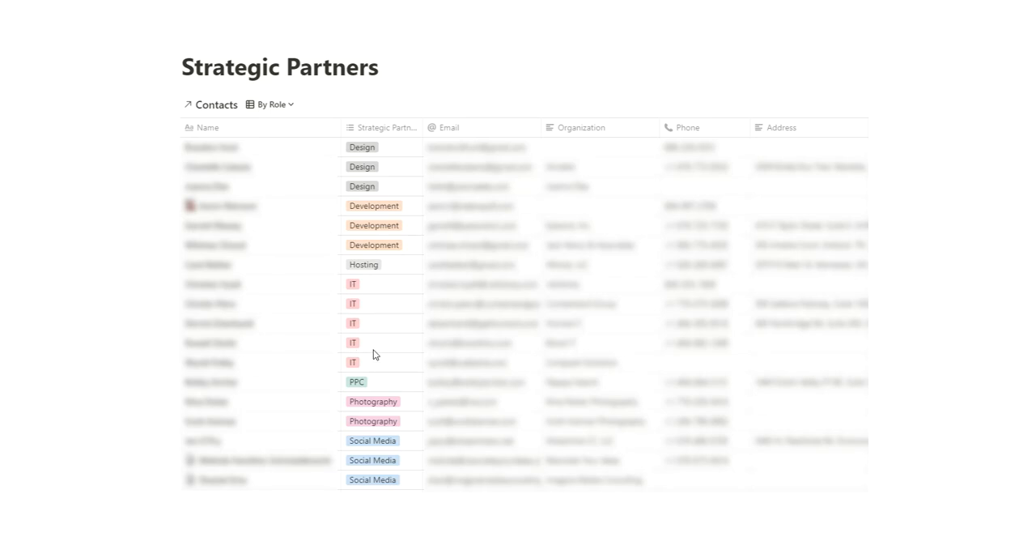
mouse_move(372, 532)
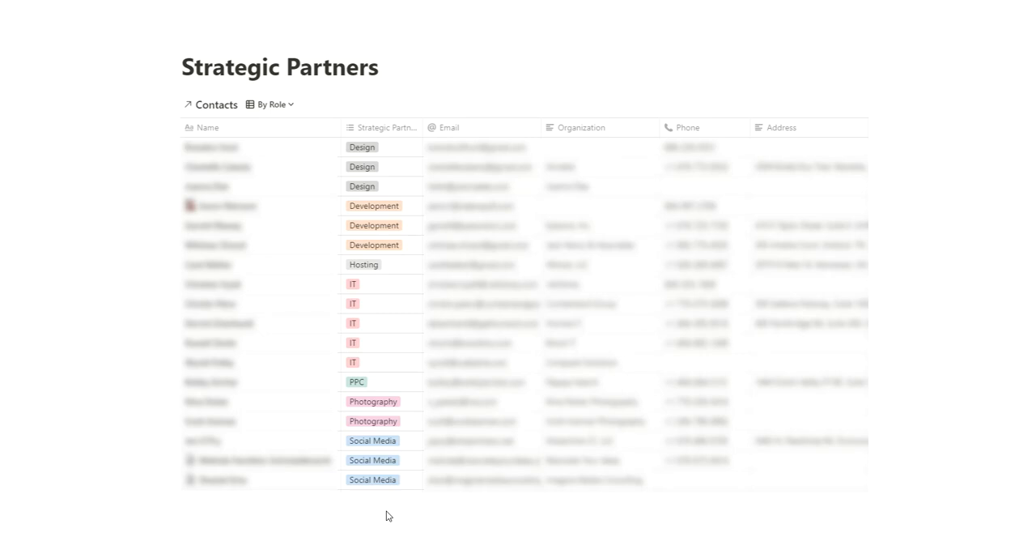
mouse_move(366, 397)
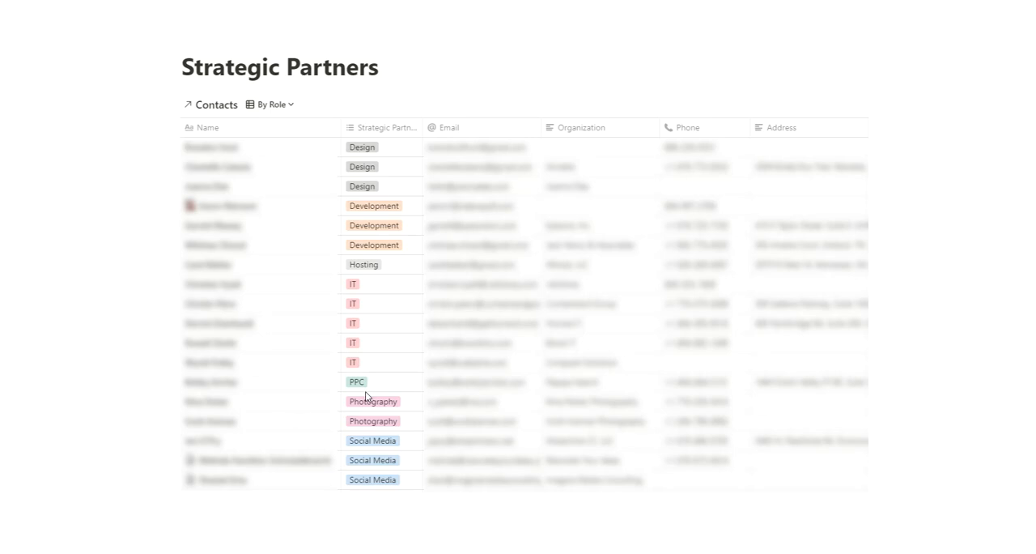
mouse_move(518, 339)
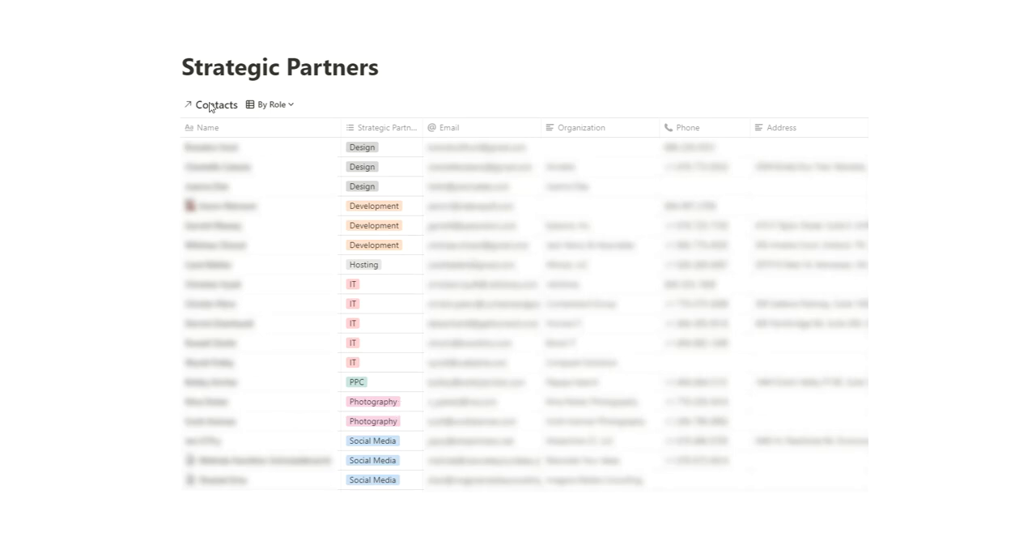
mouse_move(413, 157)
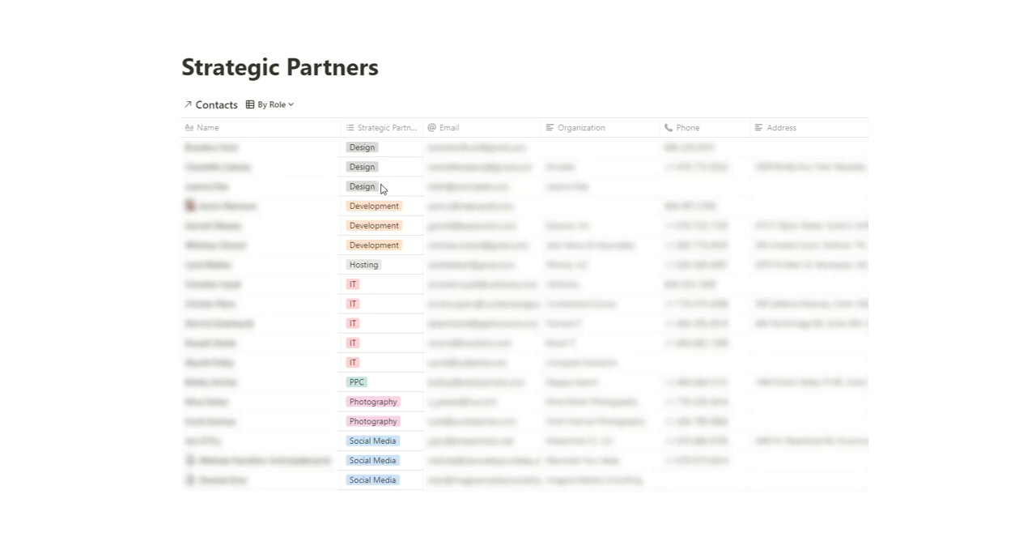
mouse_move(389, 422)
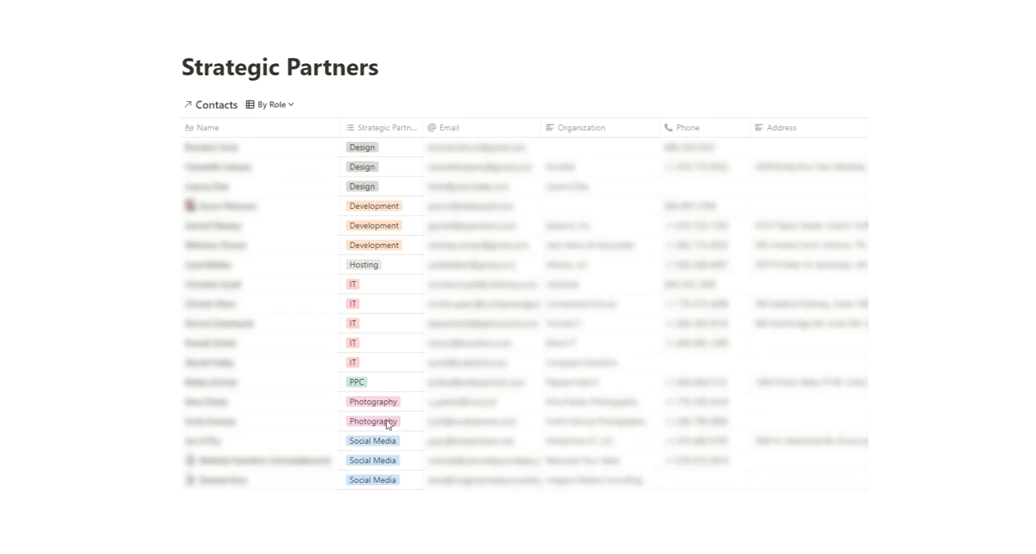
mouse_move(392, 499)
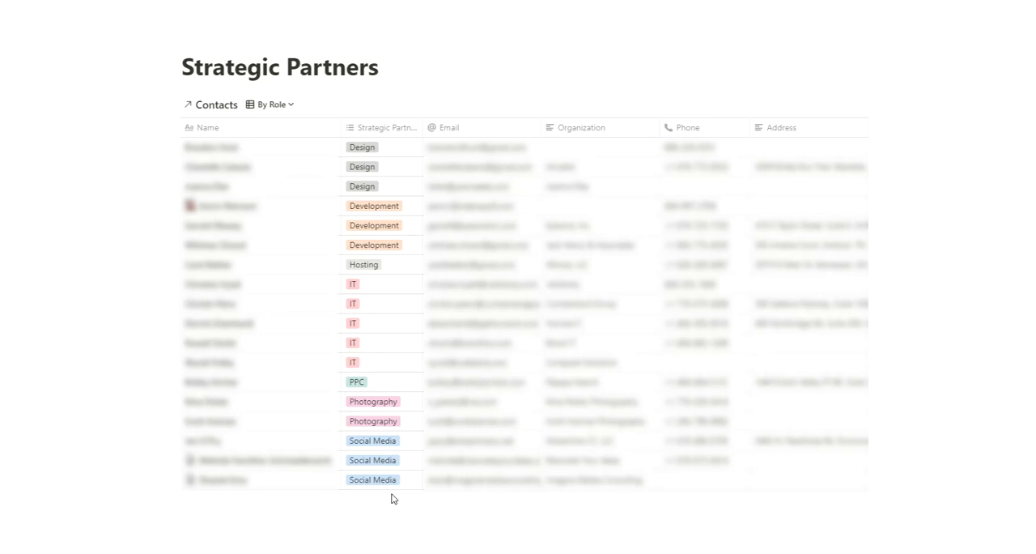
mouse_move(398, 480)
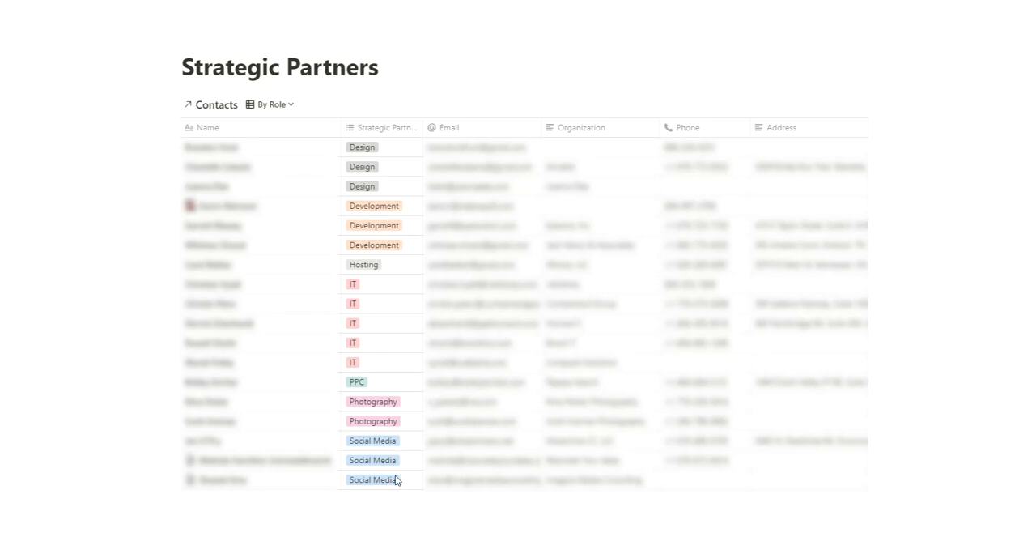
mouse_move(392, 470)
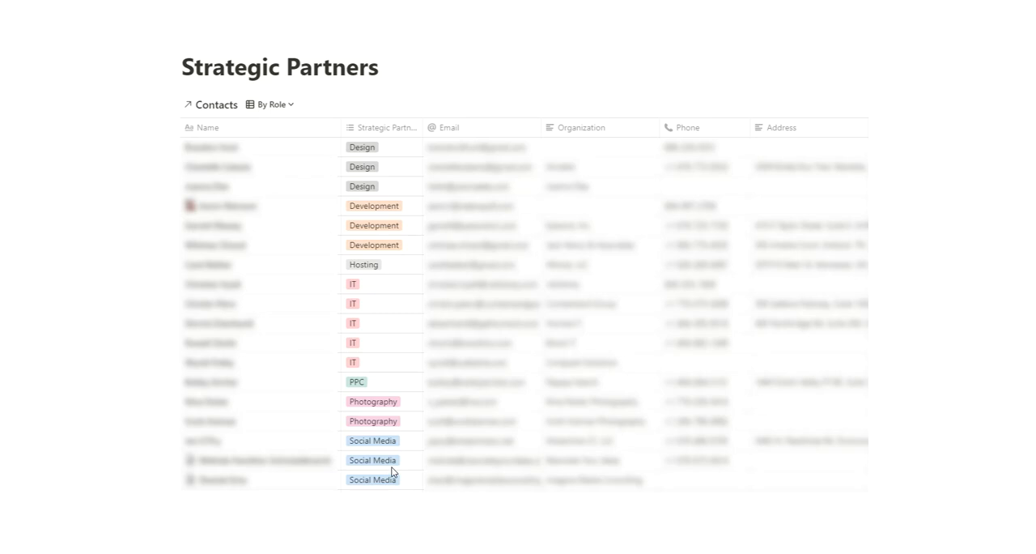
mouse_move(374, 246)
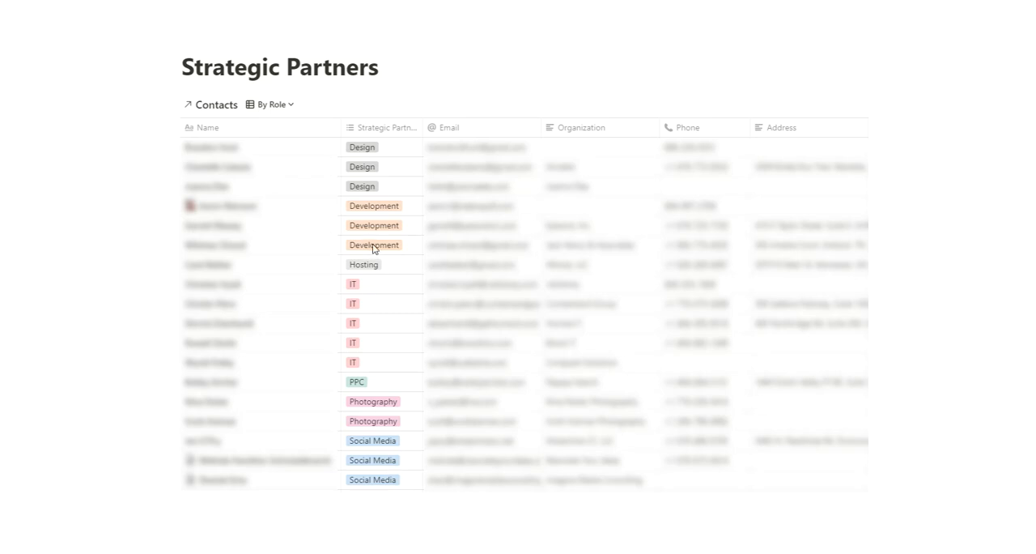
mouse_move(386, 416)
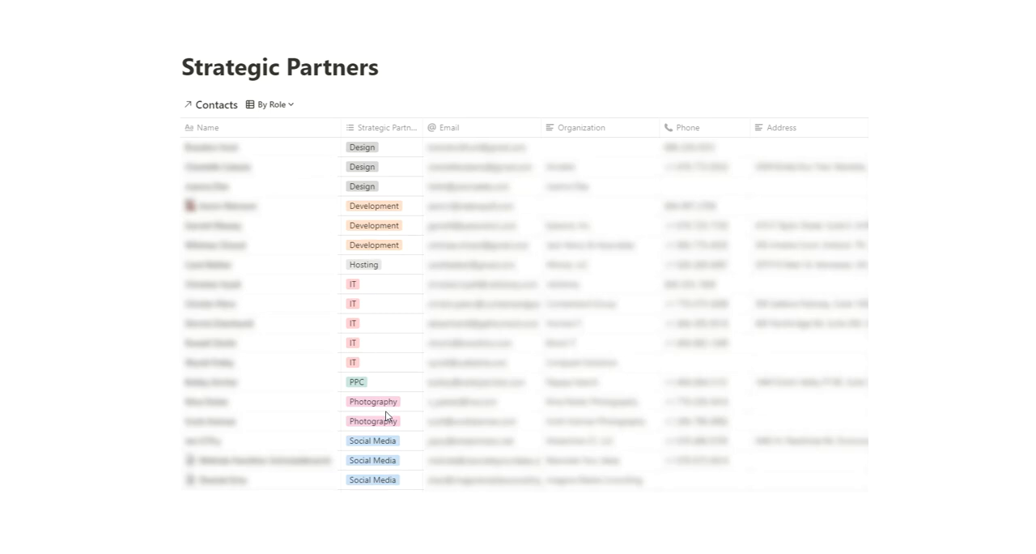
mouse_move(291, 408)
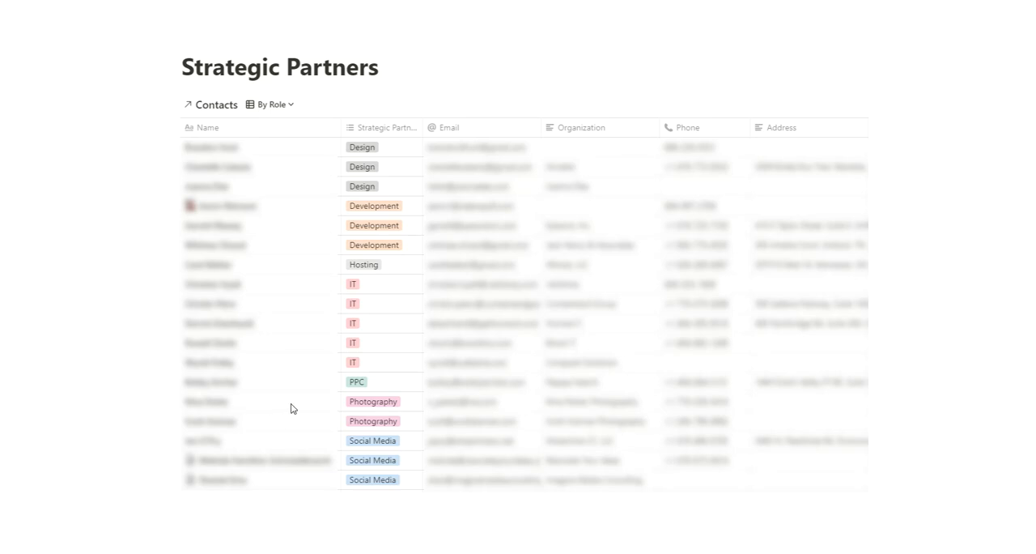
mouse_move(304, 407)
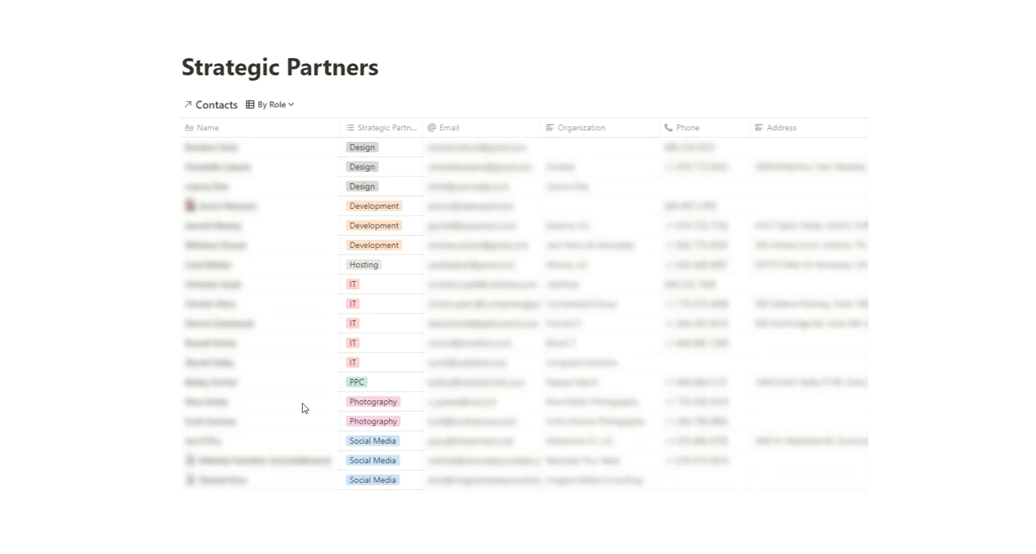
mouse_move(294, 389)
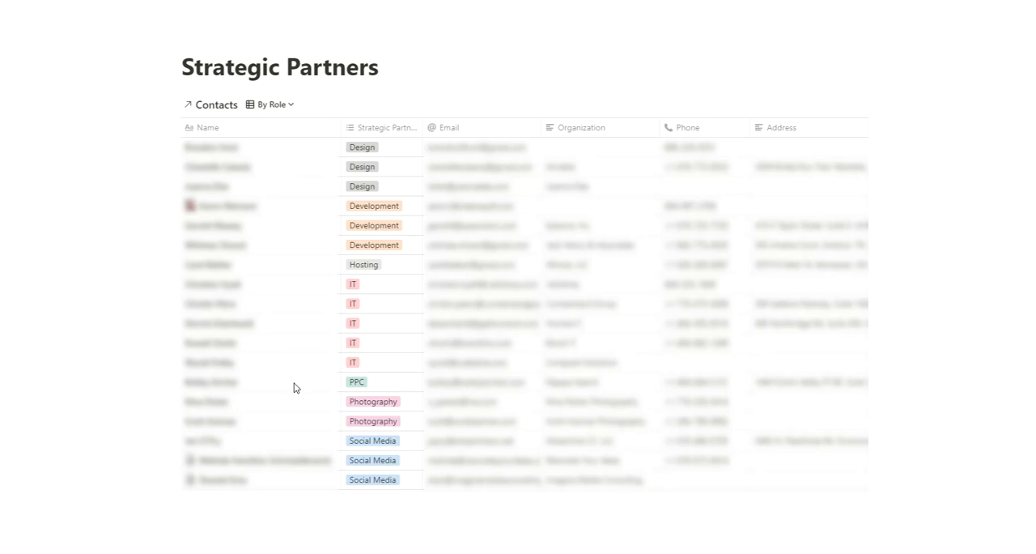
mouse_move(284, 374)
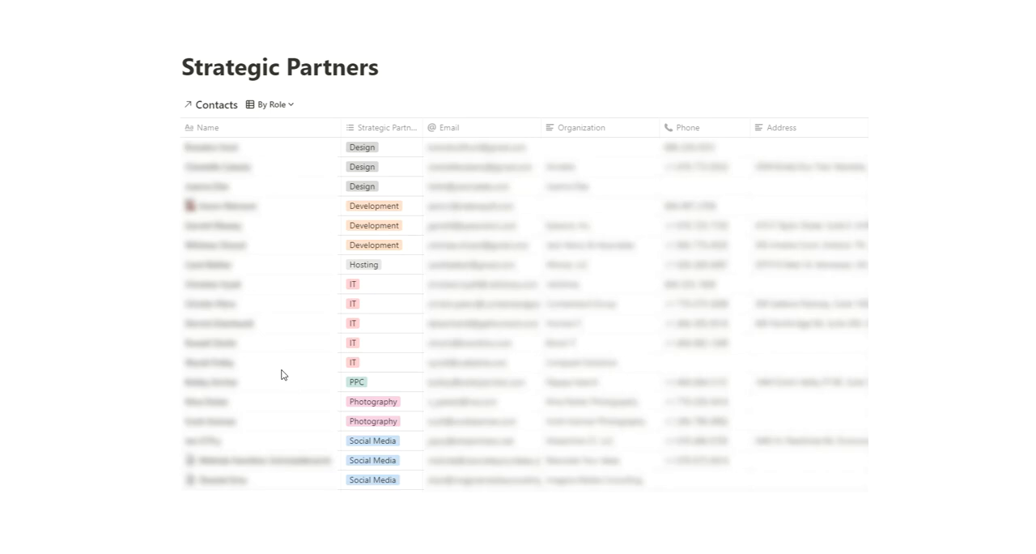
mouse_move(278, 372)
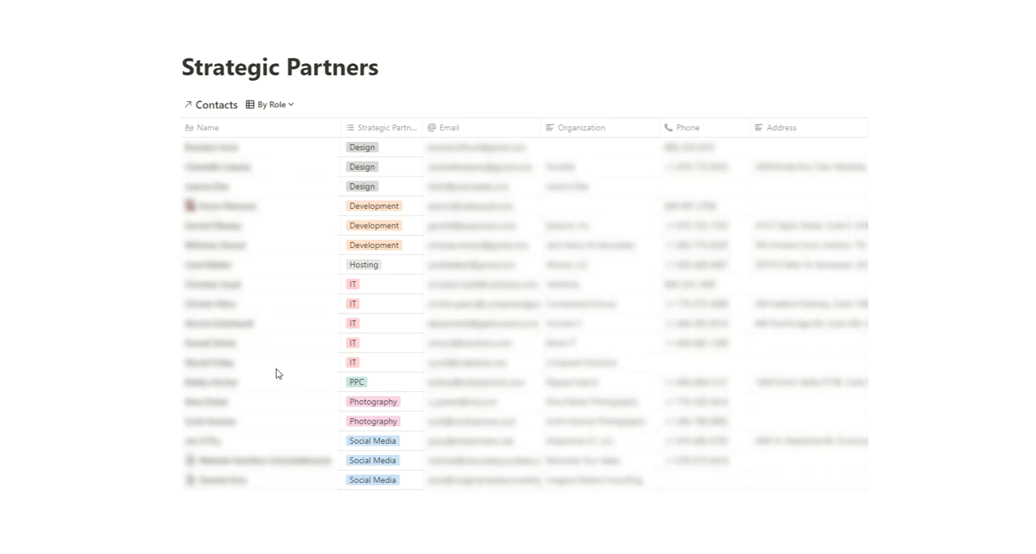
mouse_move(387, 243)
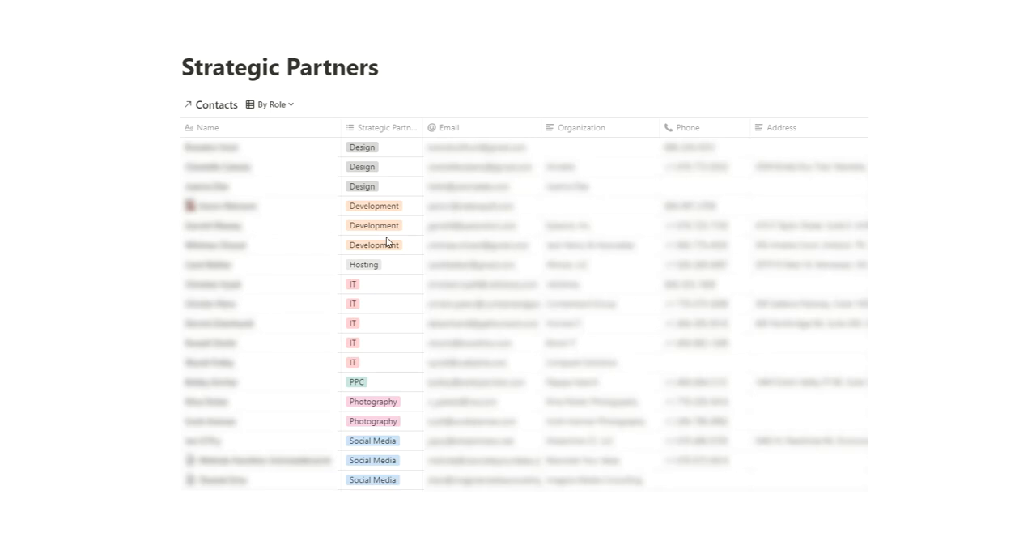
mouse_move(392, 247)
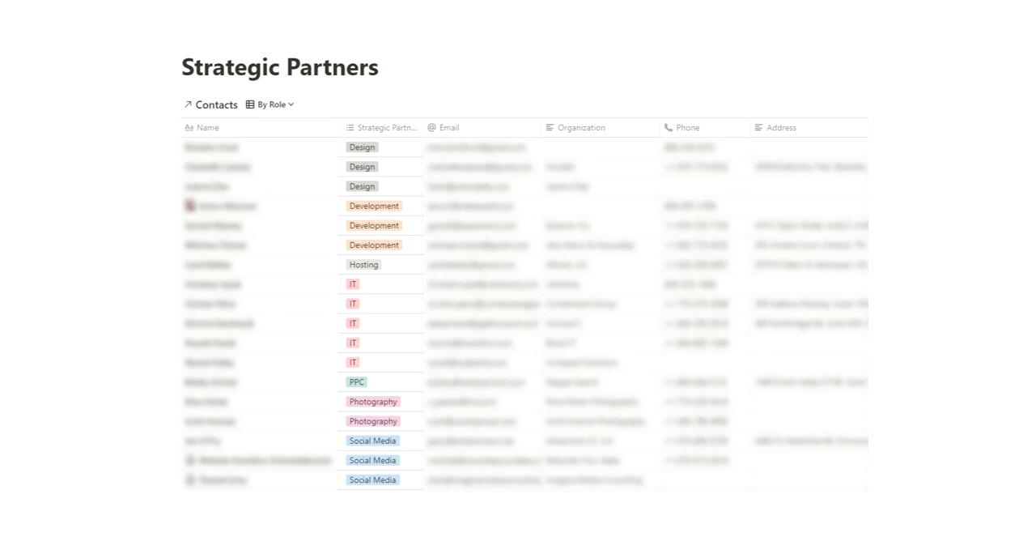
Show the Contacts database in its Holiday Cards view with Holiday Gifts years 2017–2019.
left_click(216, 104)
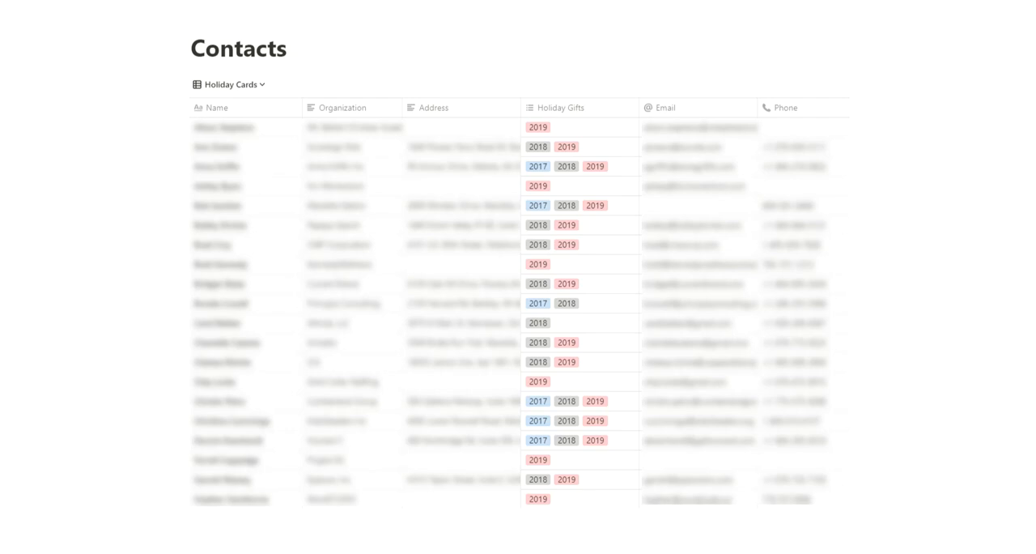
mouse_move(472, 237)
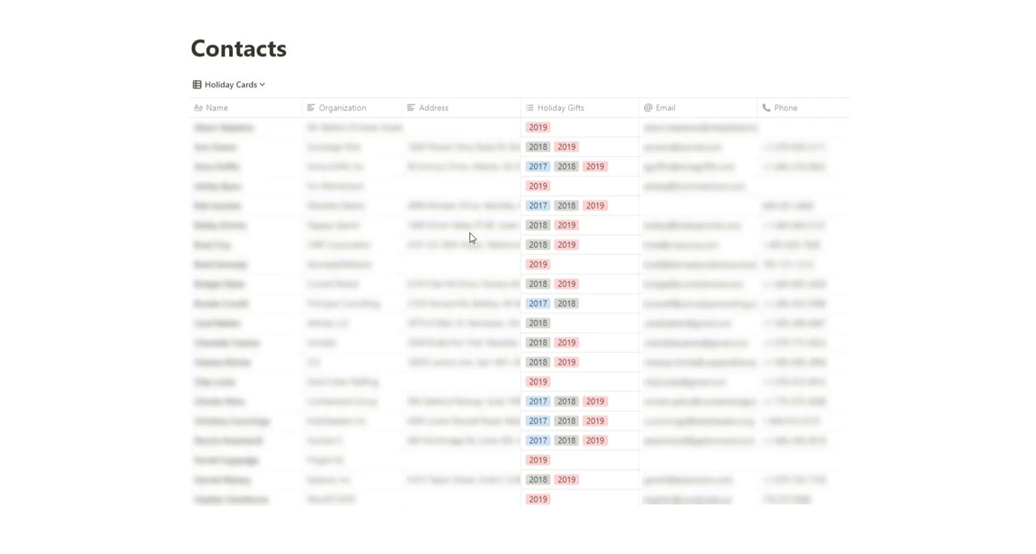
mouse_move(476, 199)
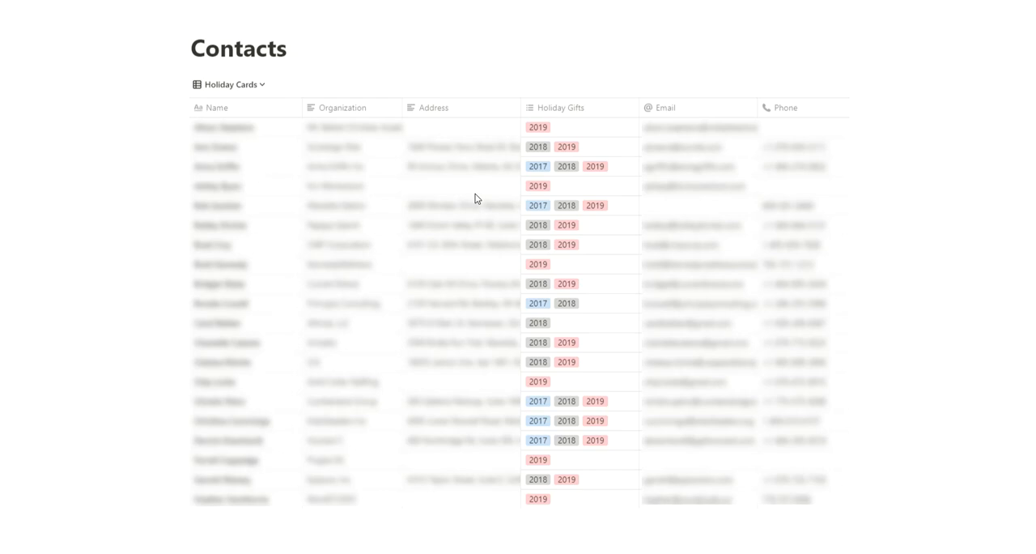
mouse_move(473, 188)
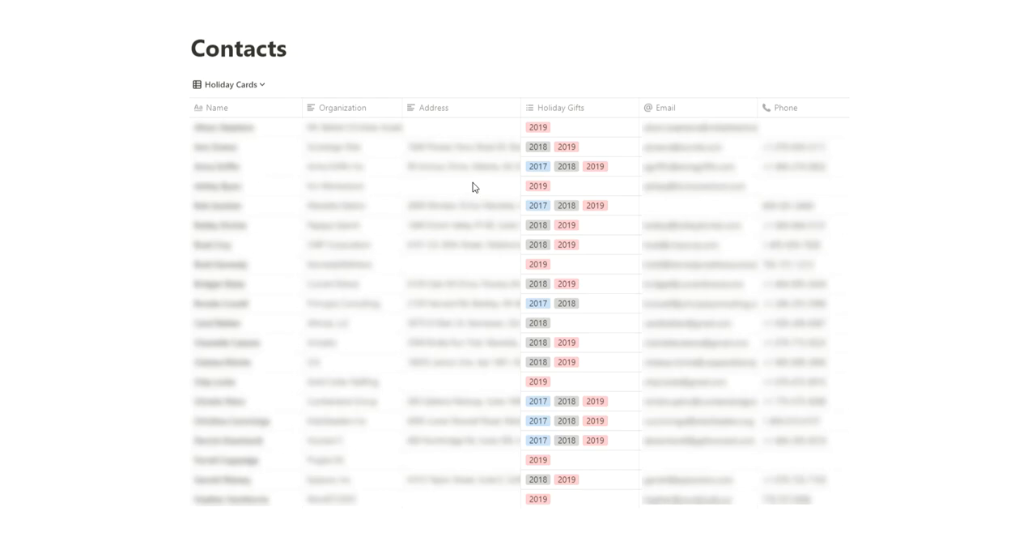
mouse_move(538, 166)
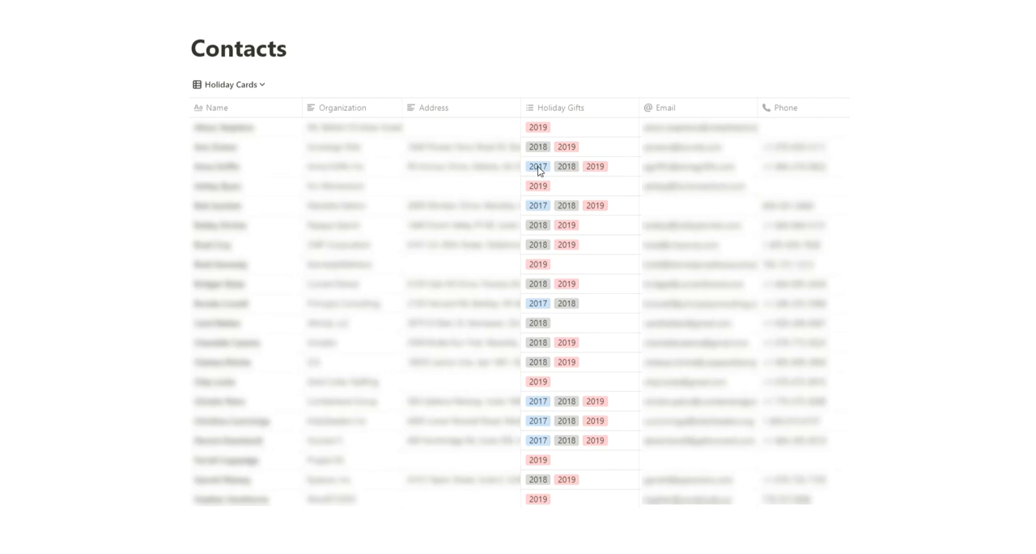
mouse_move(609, 240)
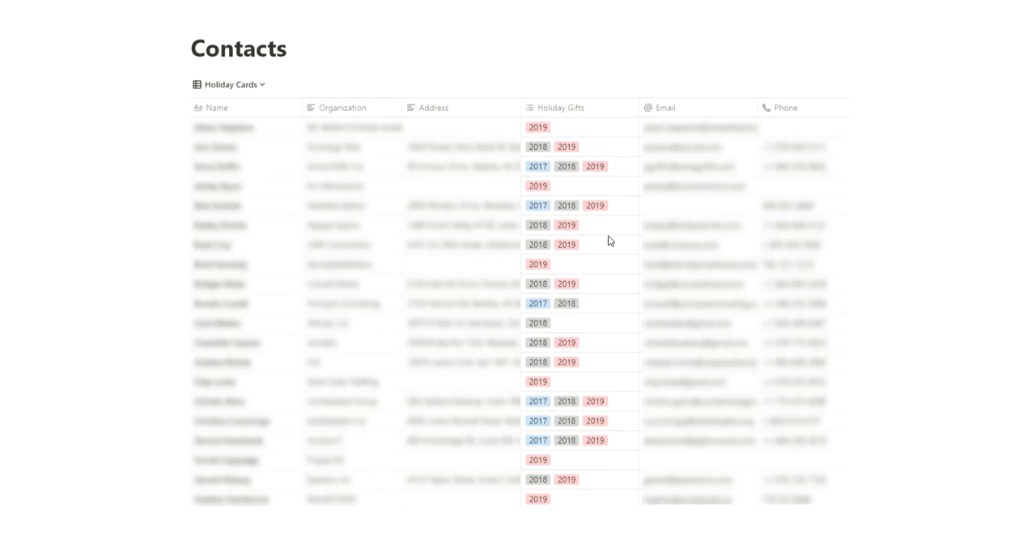
mouse_move(612, 479)
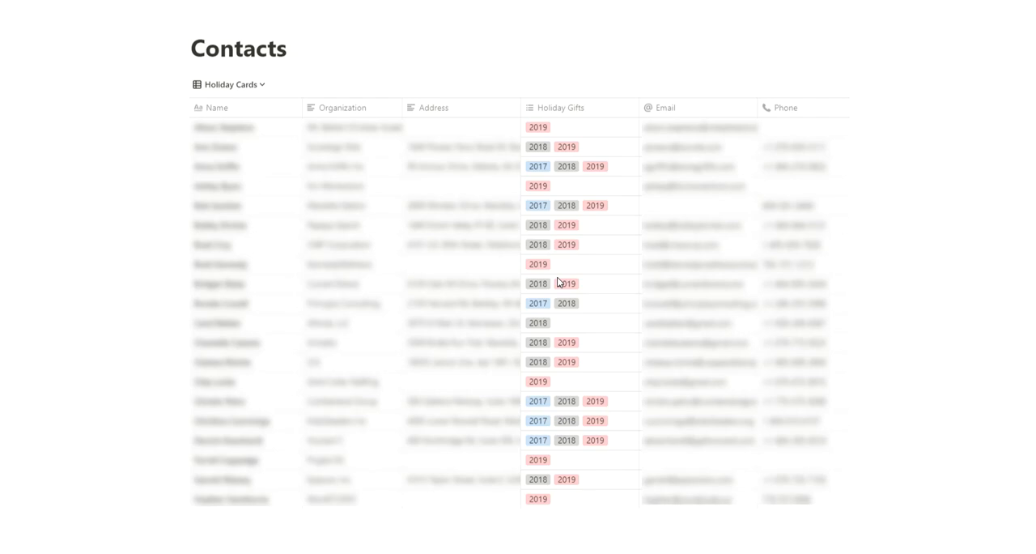
mouse_move(527, 173)
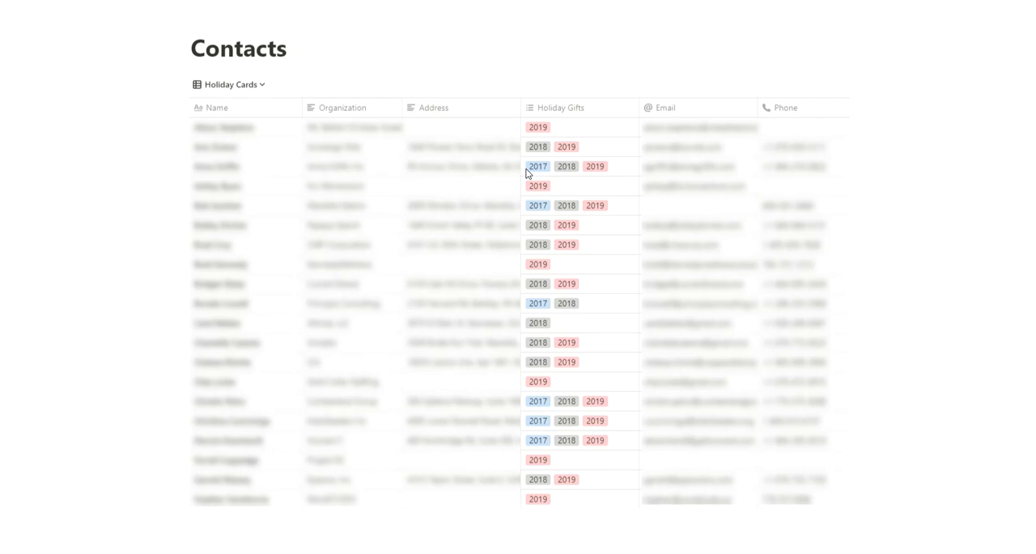
mouse_move(544, 170)
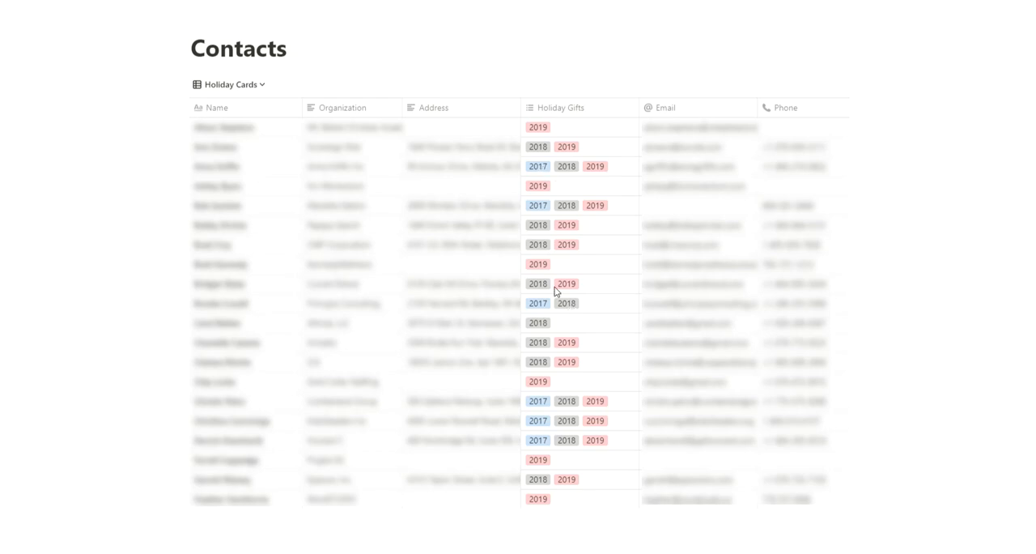
mouse_move(555, 127)
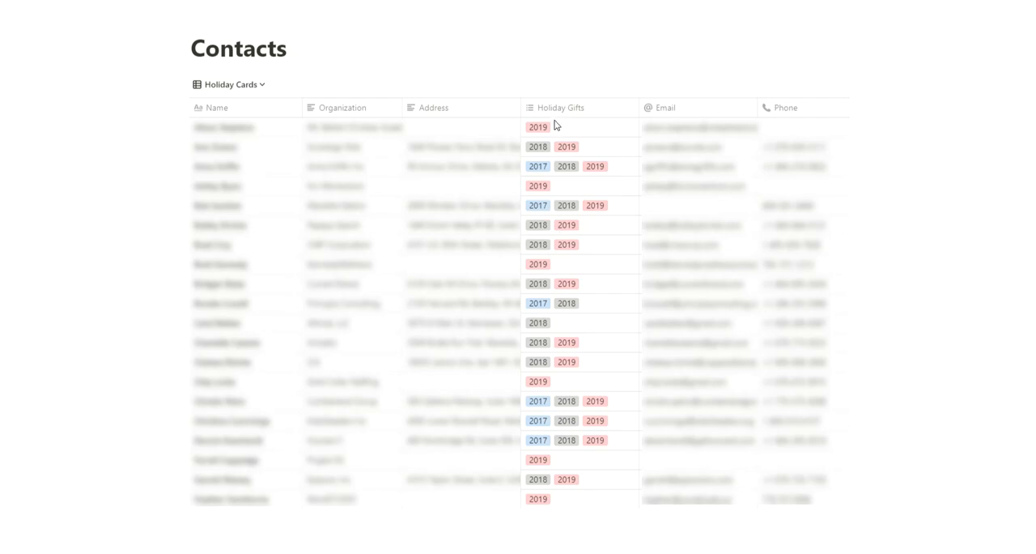
mouse_move(417, 196)
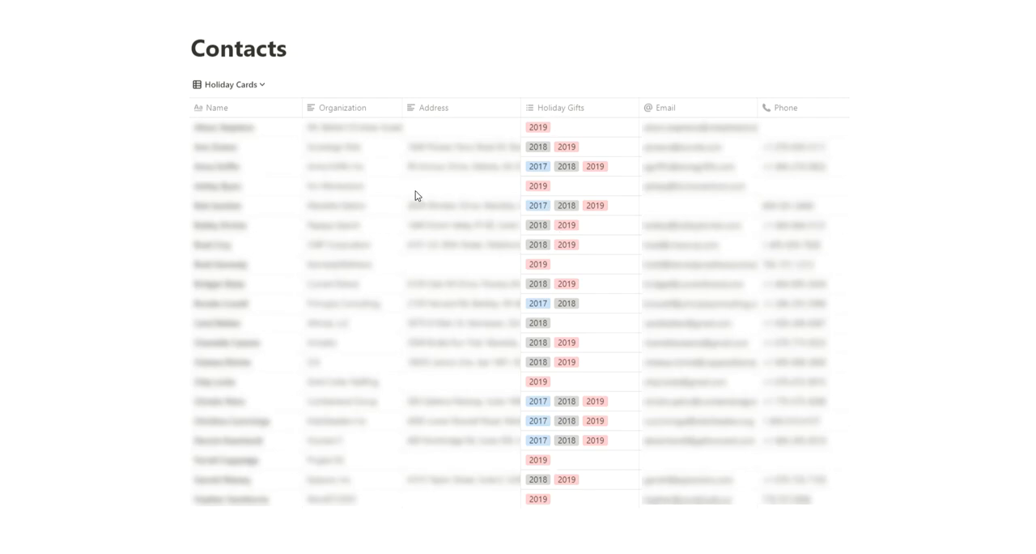
mouse_move(845, 262)
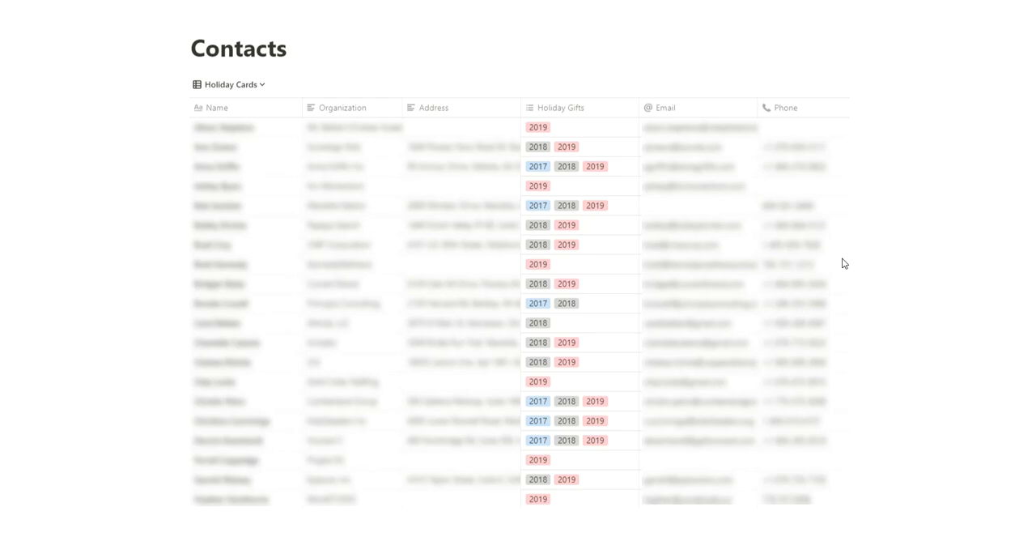
mouse_move(606, 259)
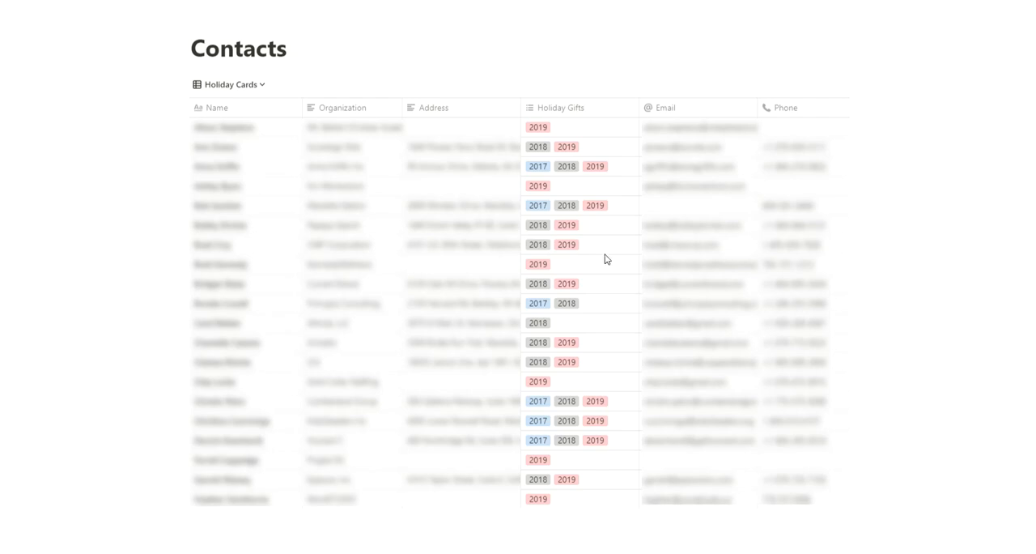
mouse_move(740, 243)
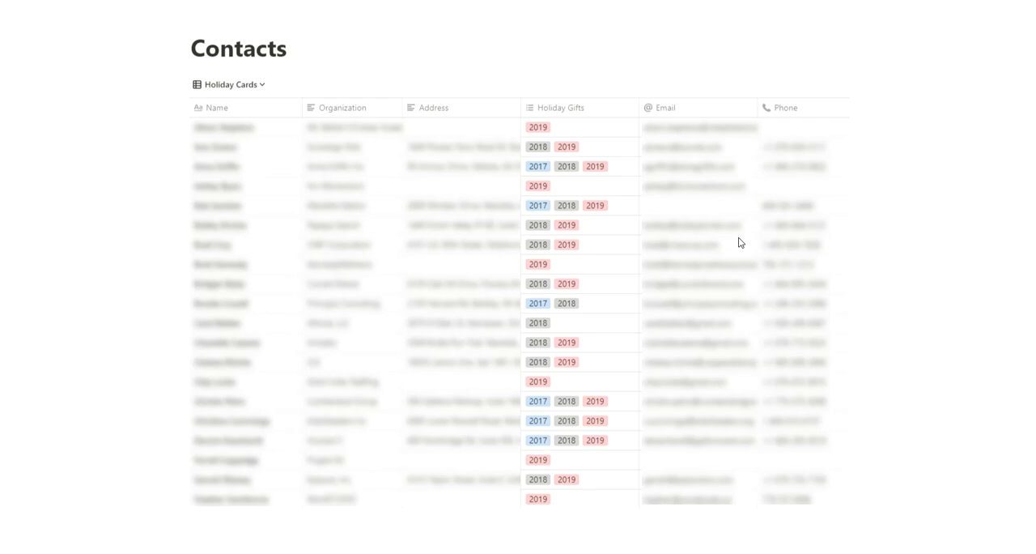
mouse_move(783, 266)
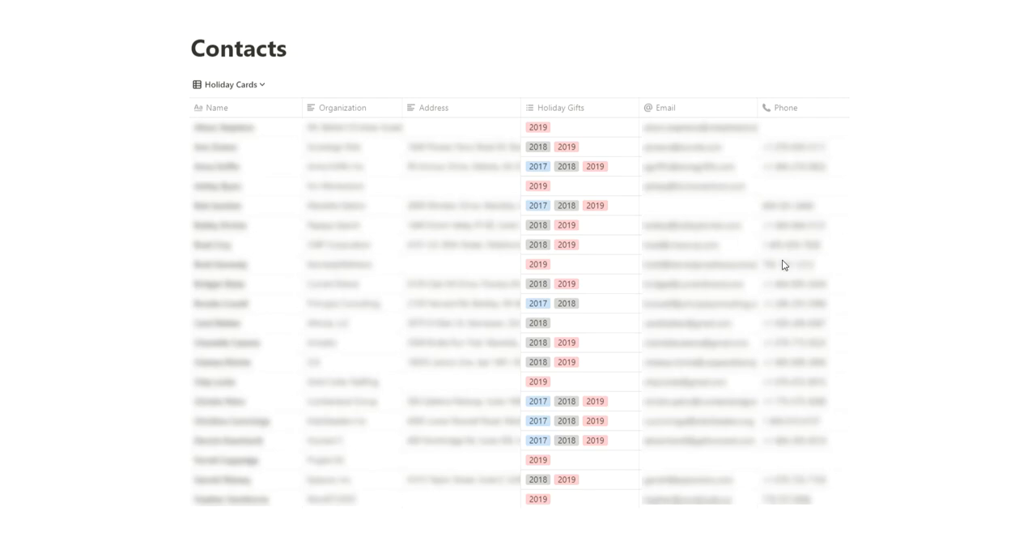
mouse_move(758, 246)
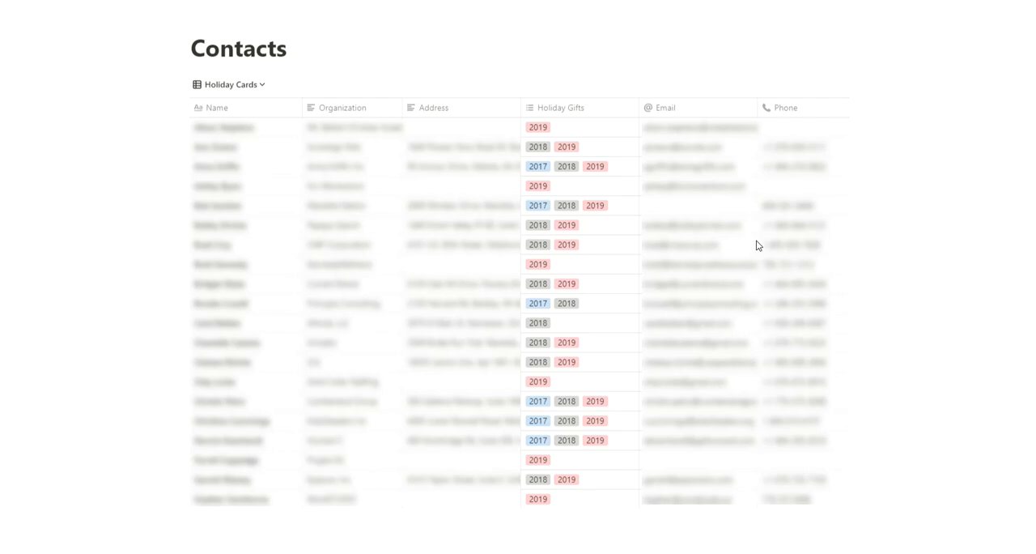
mouse_move(759, 256)
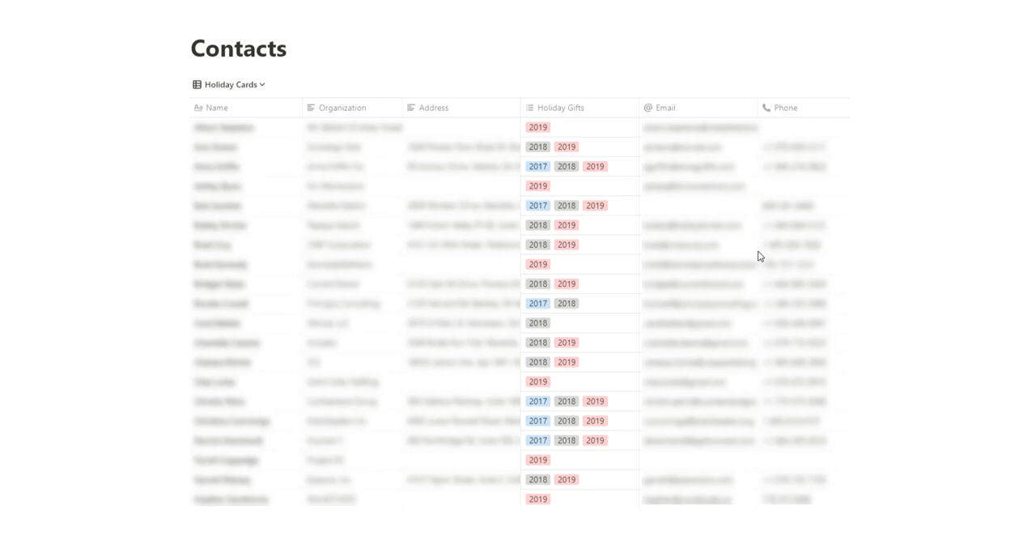
mouse_move(767, 259)
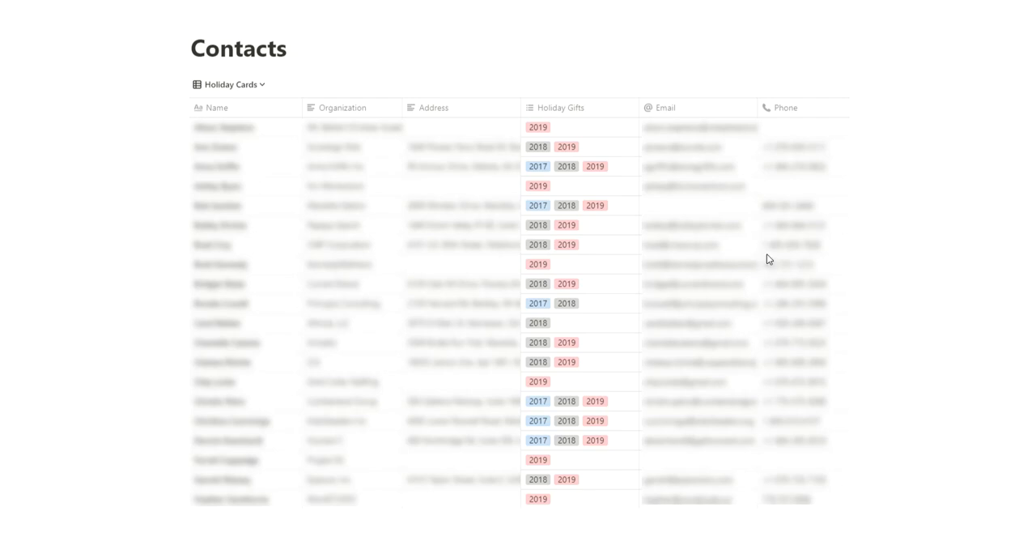
mouse_move(774, 246)
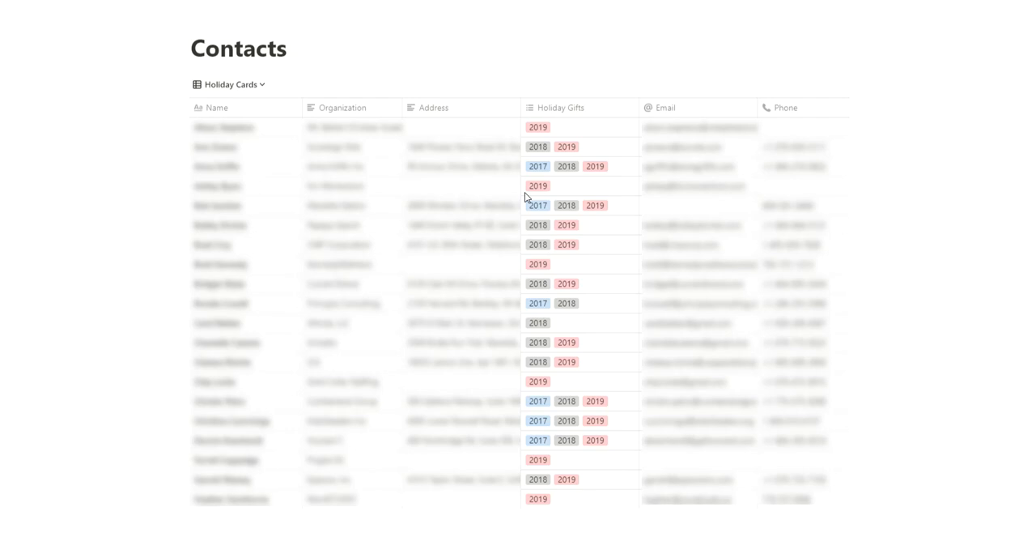
mouse_move(683, 311)
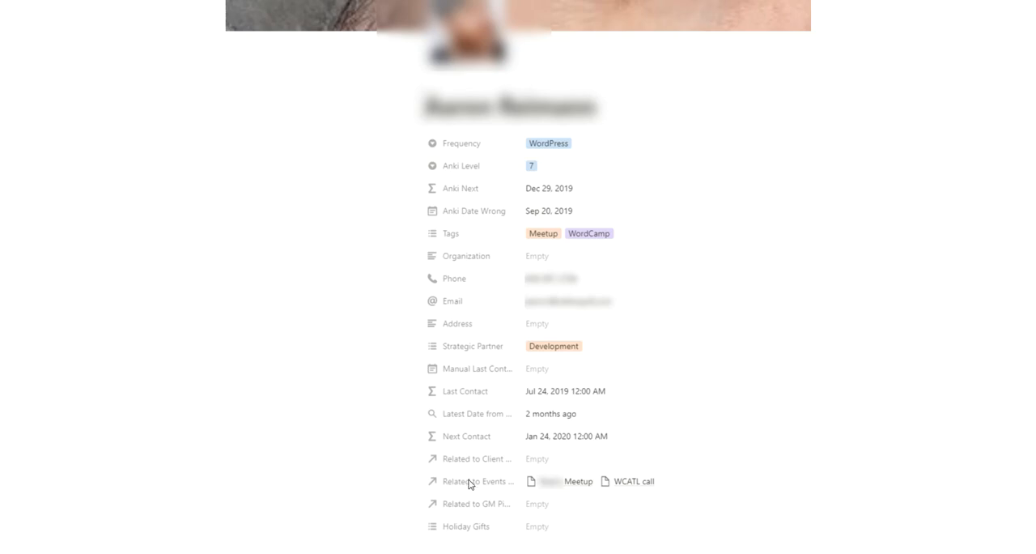
mouse_move(492, 533)
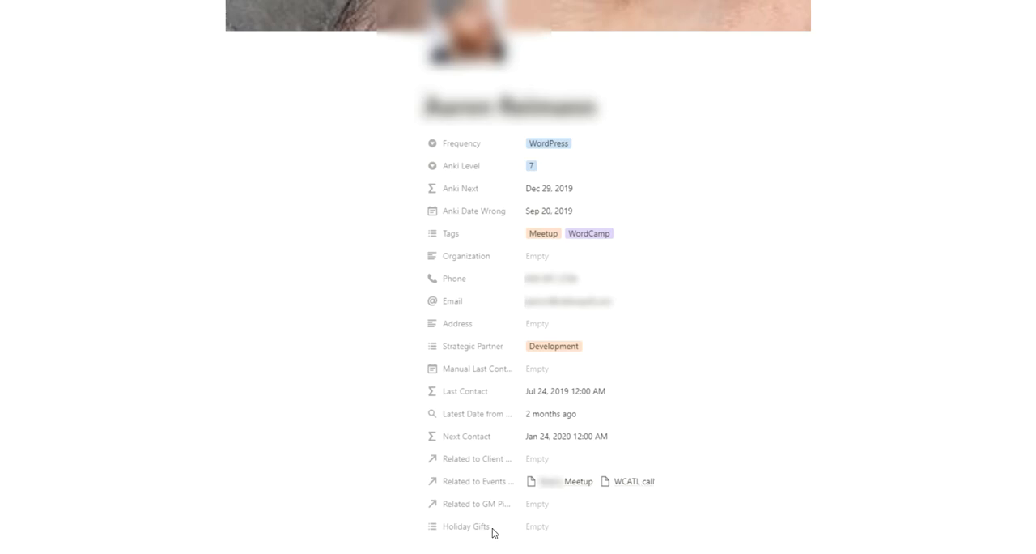
mouse_move(647, 301)
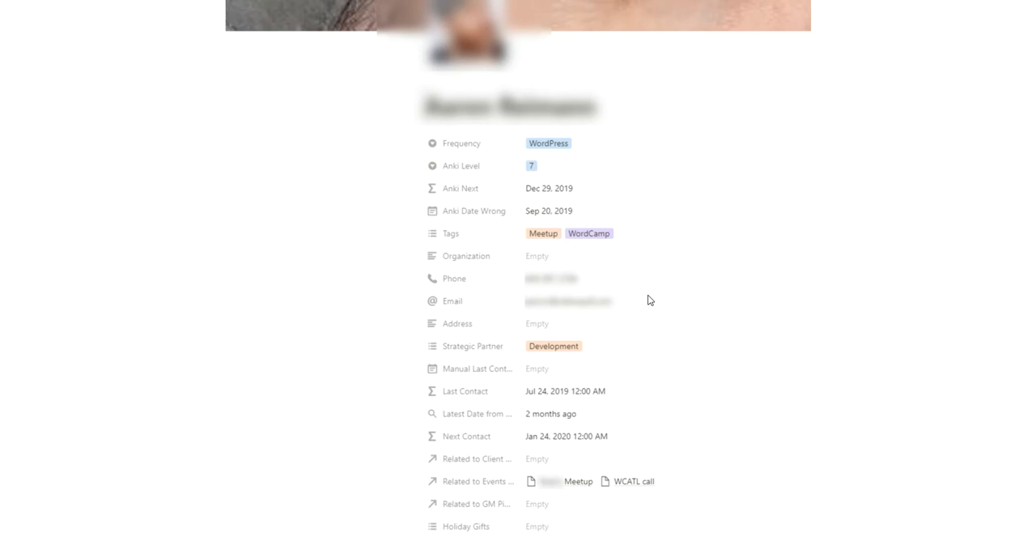